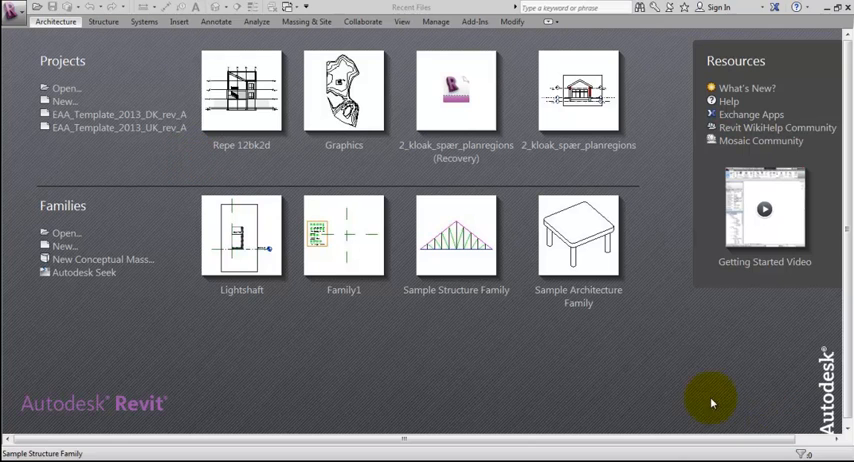
mouse_move(192, 161)
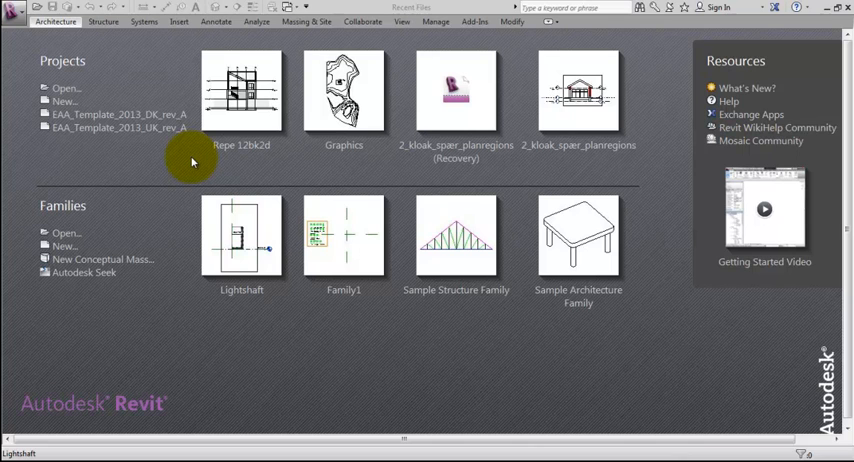
Start a new project and choose EAA_Template_element.rte as its template file.
left_click(64, 100)
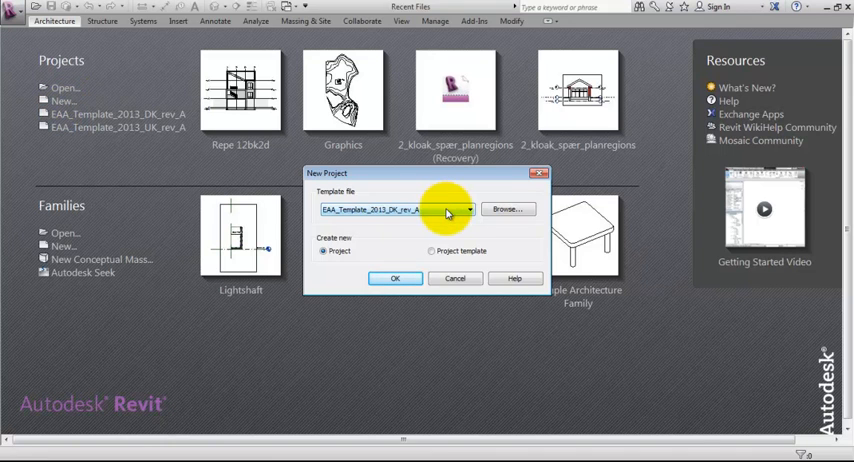
left_click(468, 209)
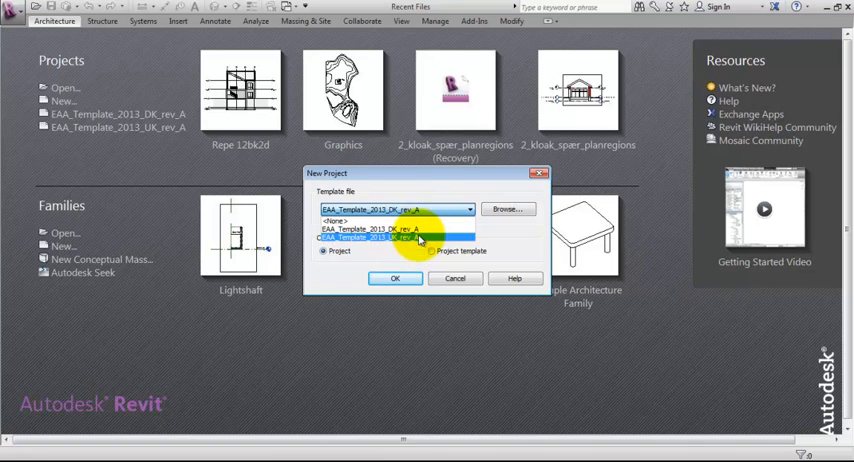
left_click(390, 229)
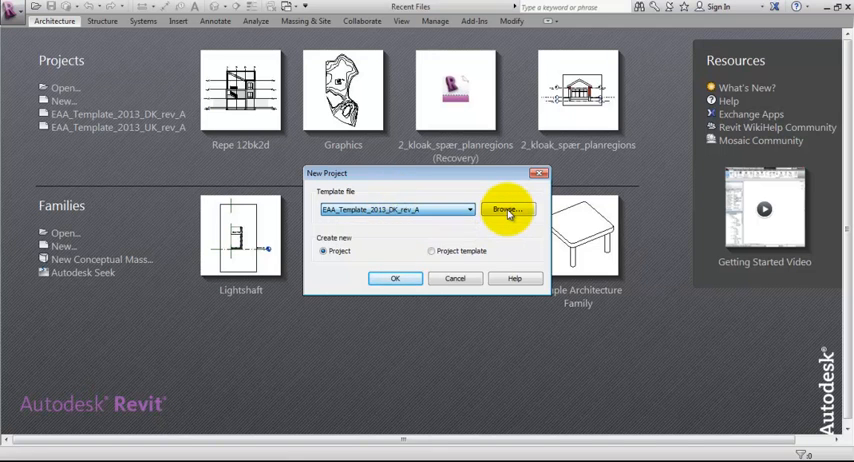
left_click(507, 210)
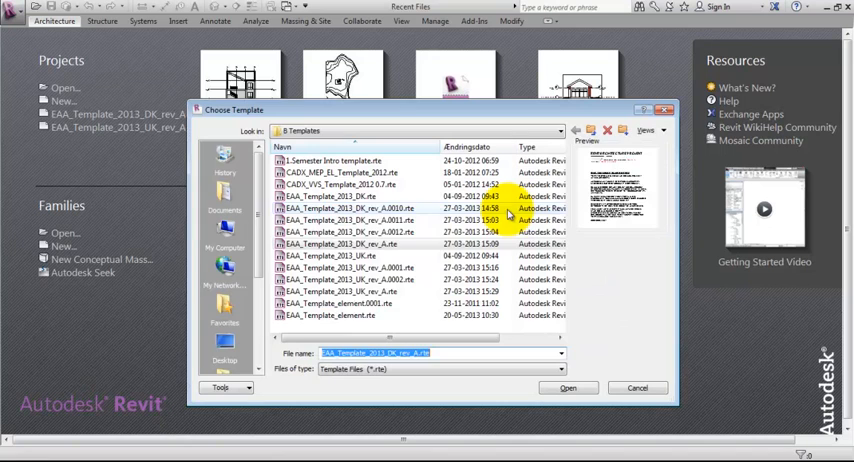
left_click(350, 315)
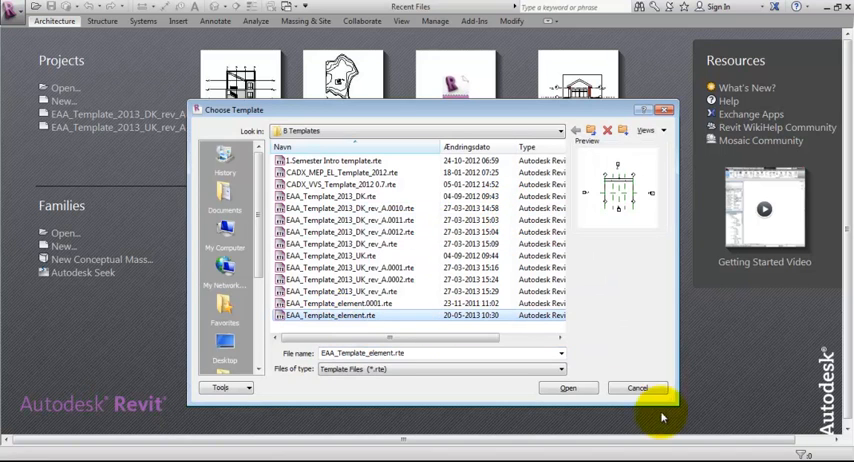
left_click(567, 388)
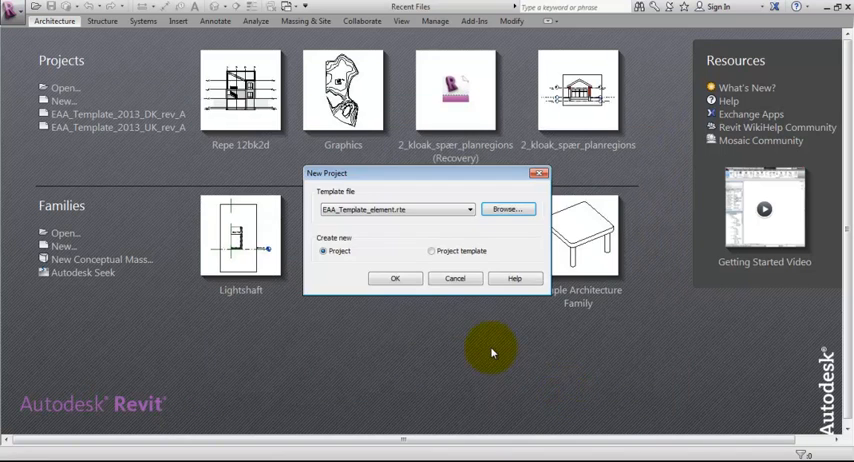
Create the project from the template, opening the Bottom element plan with grids 1 and 2.
left_click(394, 278)
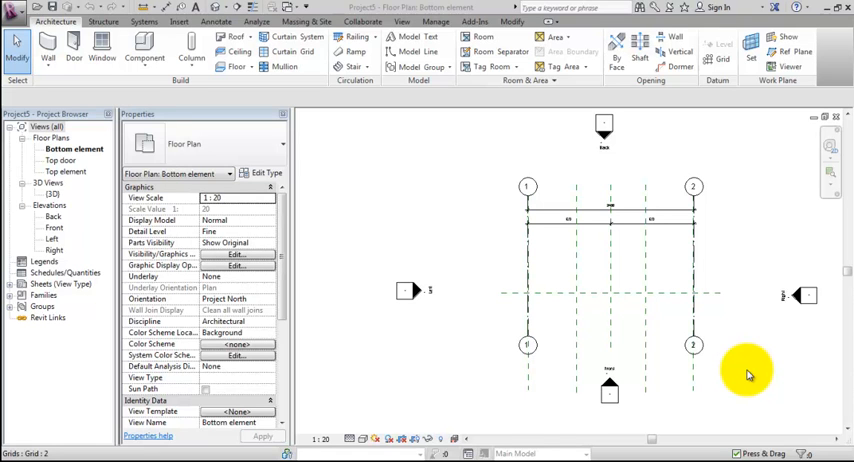
mouse_move(650, 250)
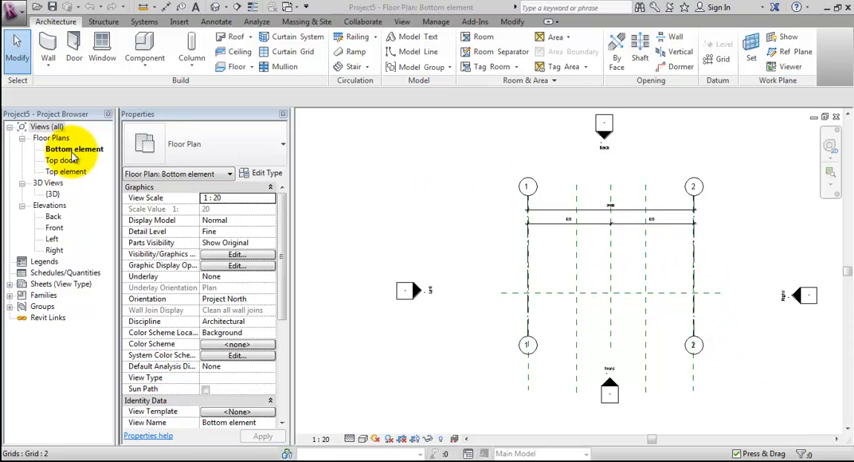
mouse_move(740, 225)
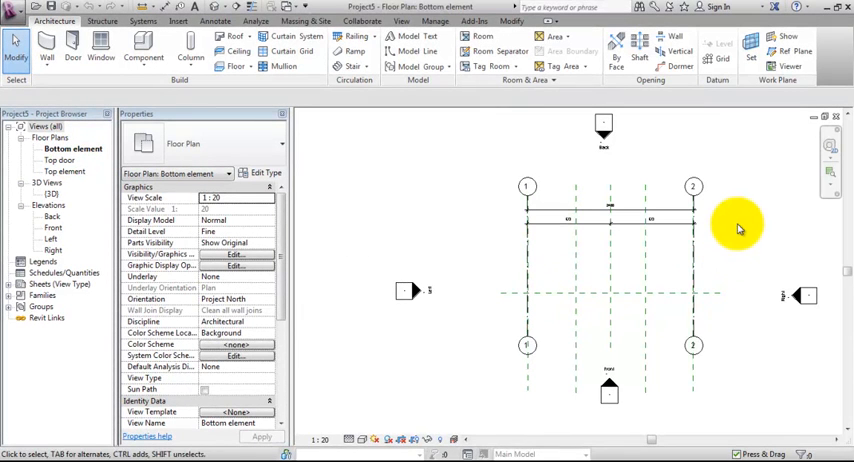
mouse_move(615, 140)
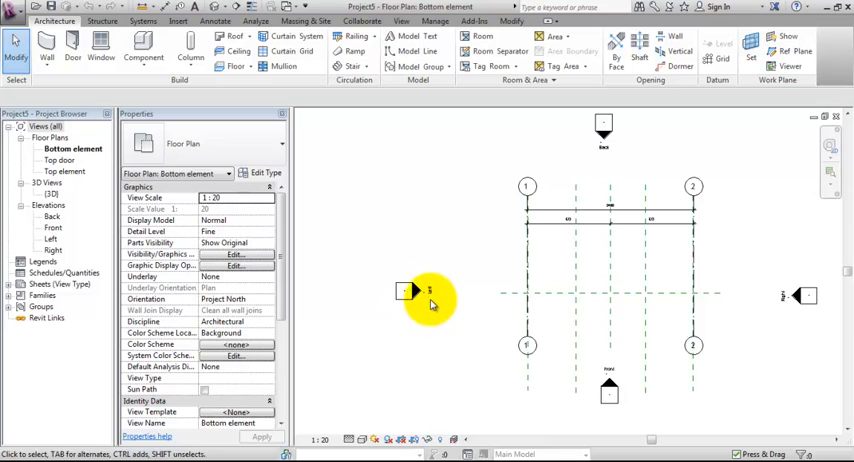
mouse_move(635, 328)
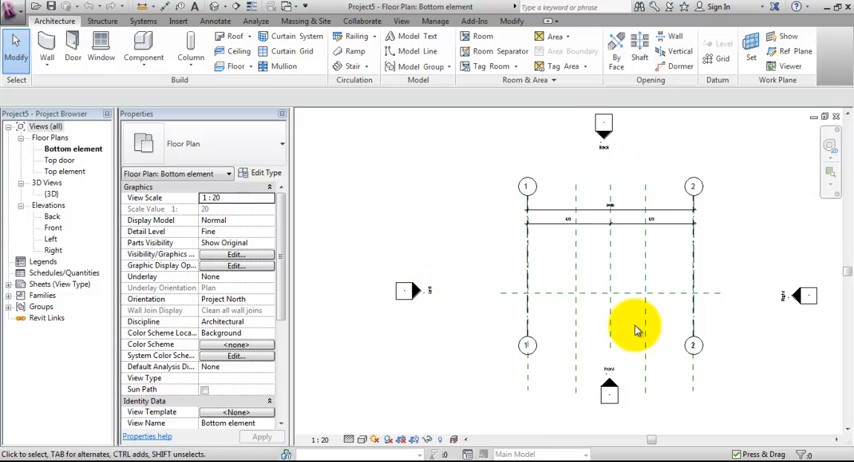
mouse_move(463, 300)
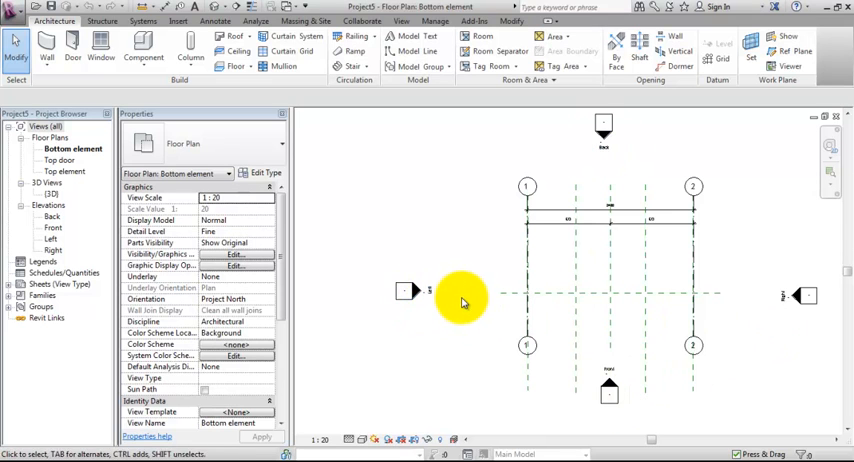
mouse_move(673, 328)
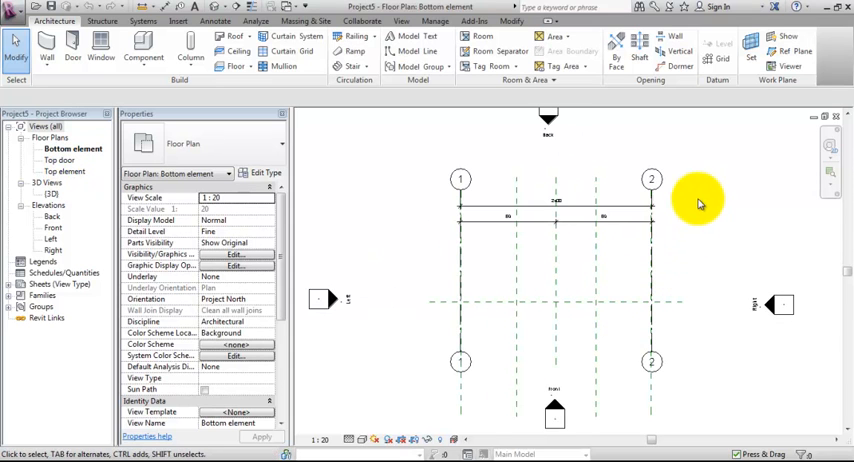
mouse_move(695, 195)
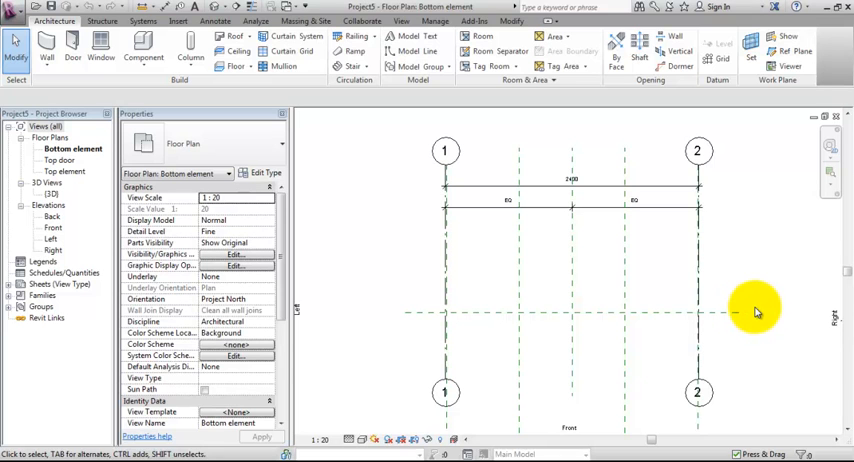
mouse_move(735, 337)
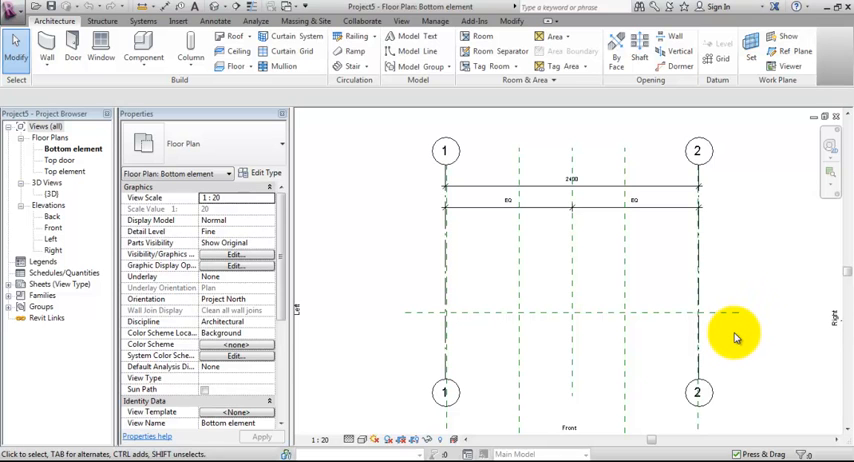
left_click(735, 313)
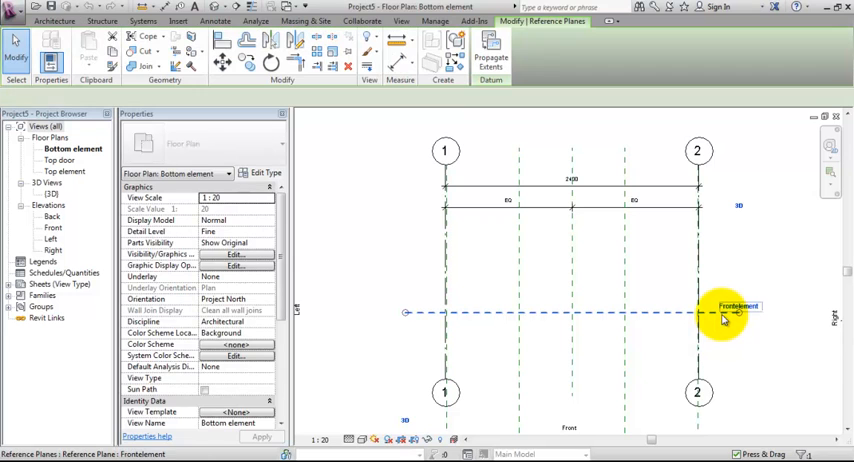
left_click(720, 313)
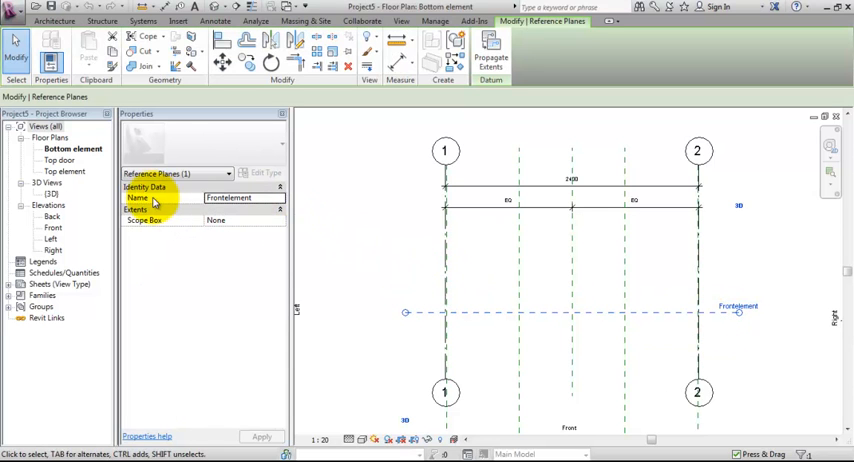
left_click(243, 197)
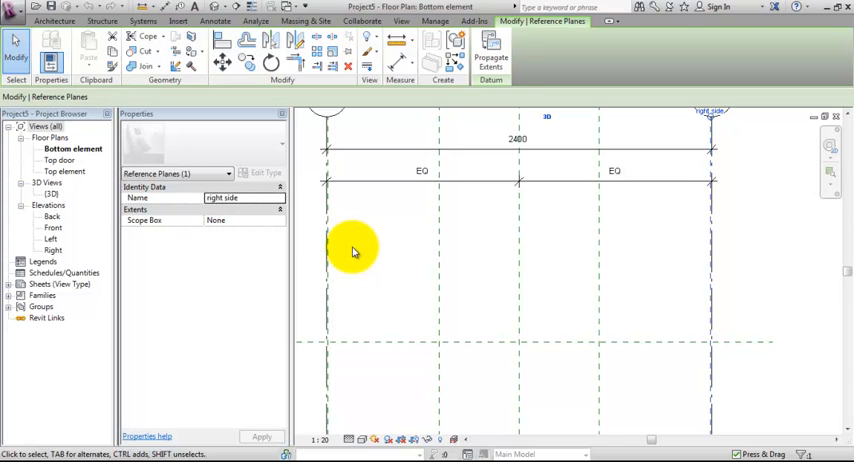
mouse_move(414, 258)
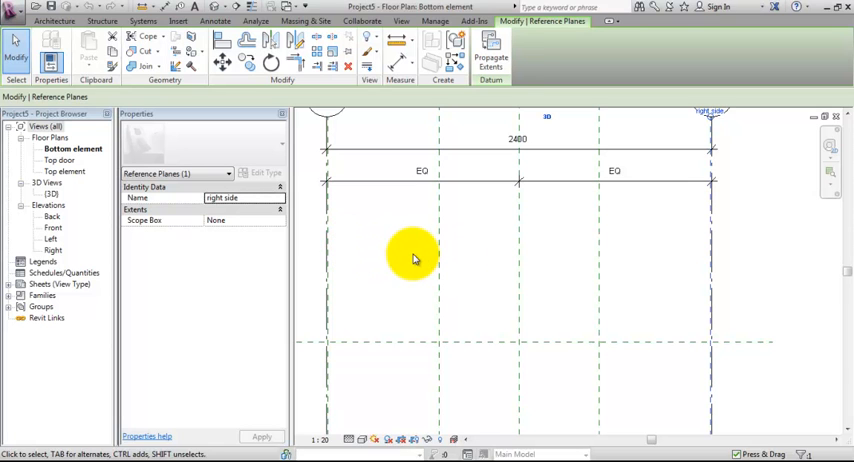
mouse_move(730, 288)
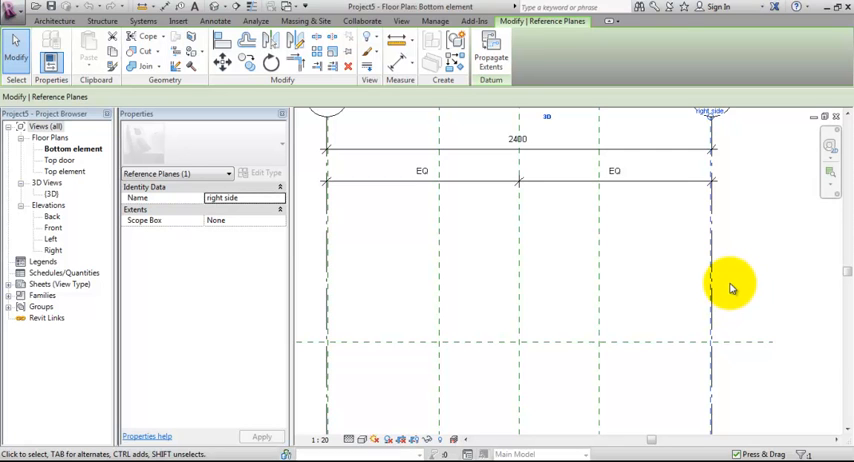
mouse_move(460, 288)
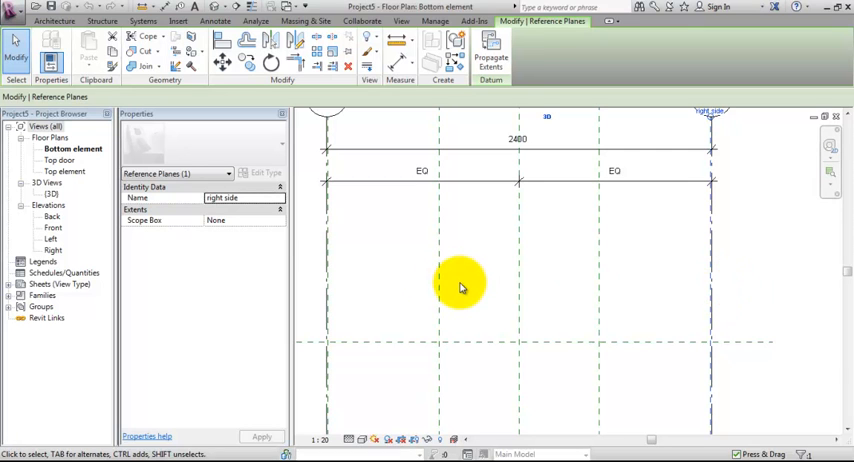
left_click(712, 280)
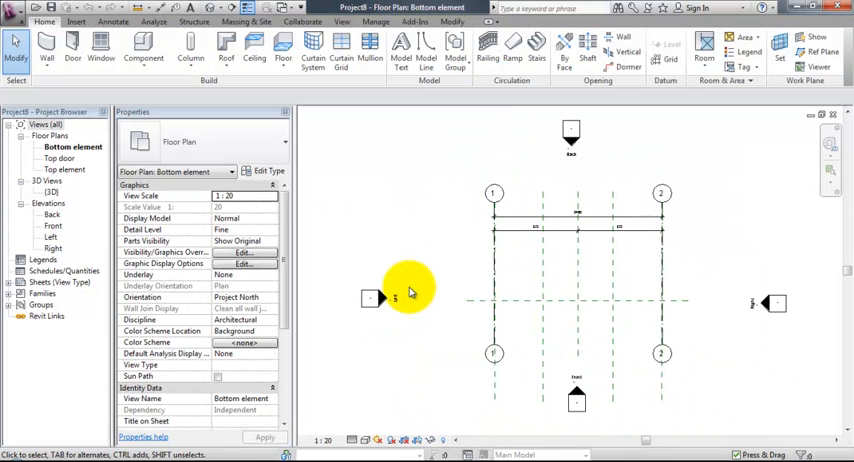
mouse_move(410, 290)
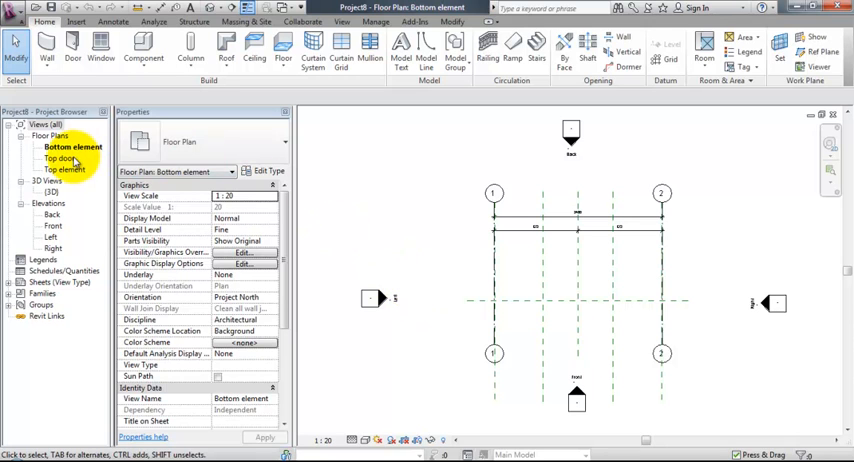
Check the Top door and Top element plan properties, then open the Front elevation.
left_click(59, 158)
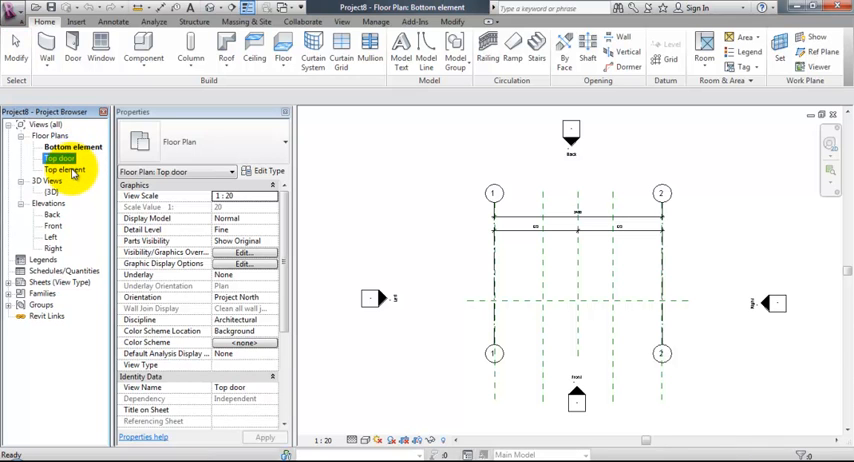
left_click(65, 170)
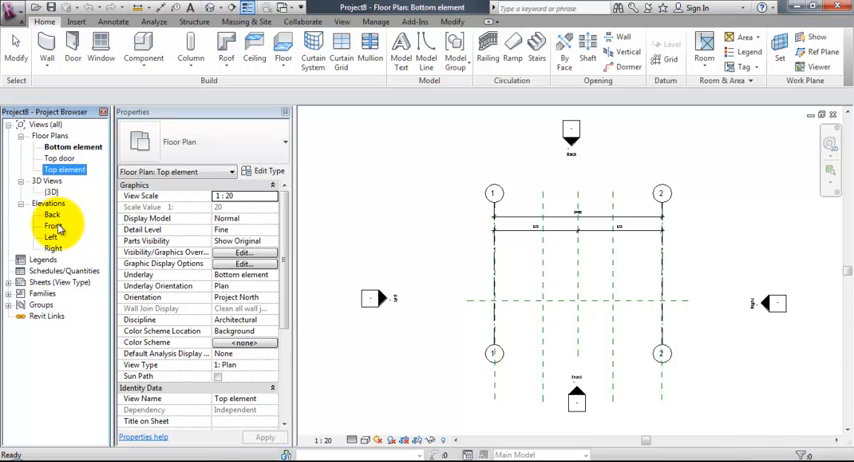
double_click(53, 225)
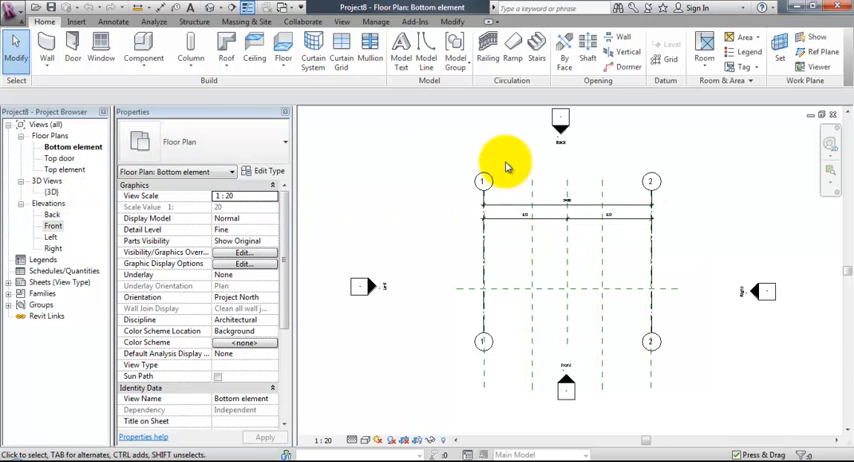
Start a 45x195 mm wood beam with its reference level set to Bottom element.
left_click(194, 21)
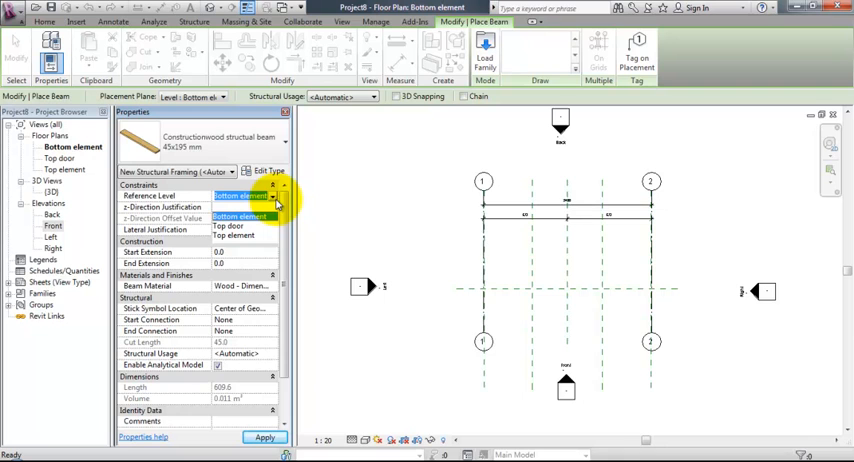
left_click(225, 207)
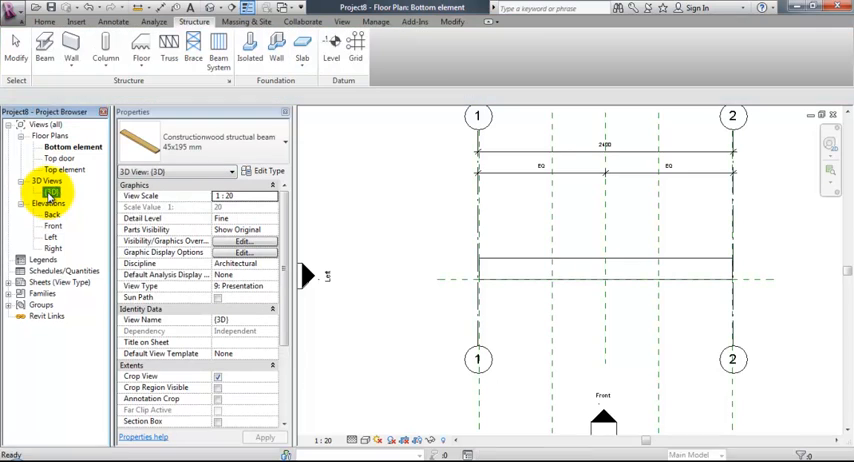
Open the 3D view in a restored window beside the Bottom element plan.
double_click(51, 191)
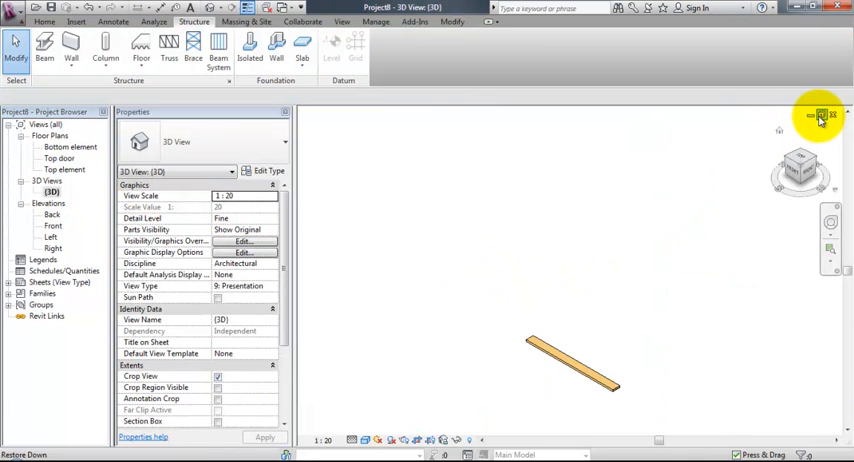
left_click(820, 116)
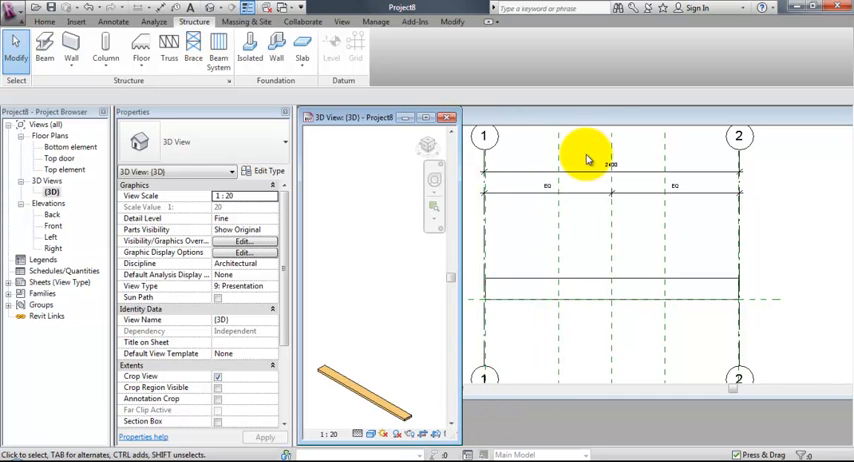
double_click(70, 146)
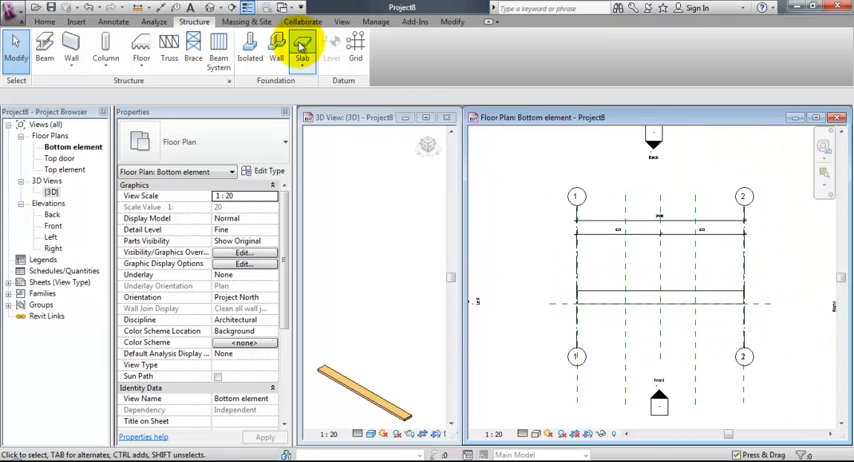
Start another beam on the Top element level with Top z-direction justification.
left_click(44, 45)
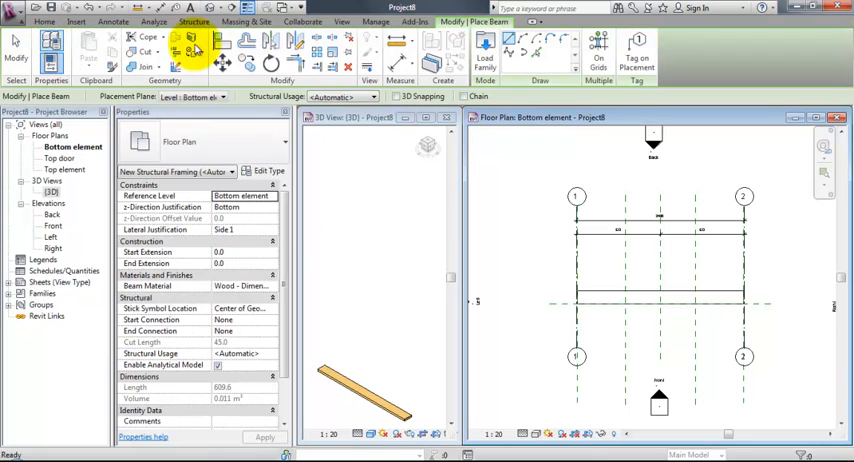
left_click(195, 96)
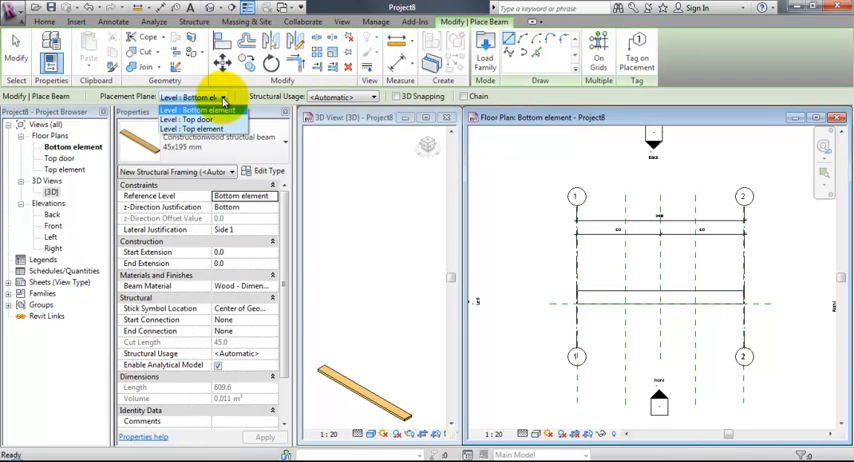
left_click(195, 128)
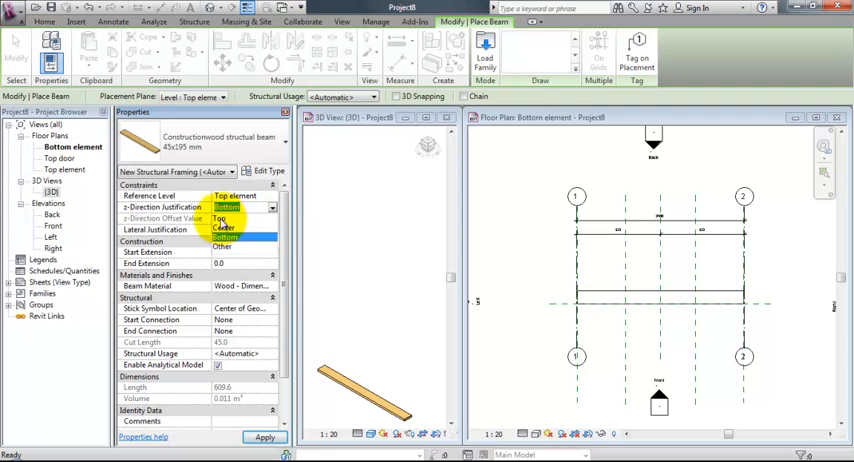
left_click(221, 219)
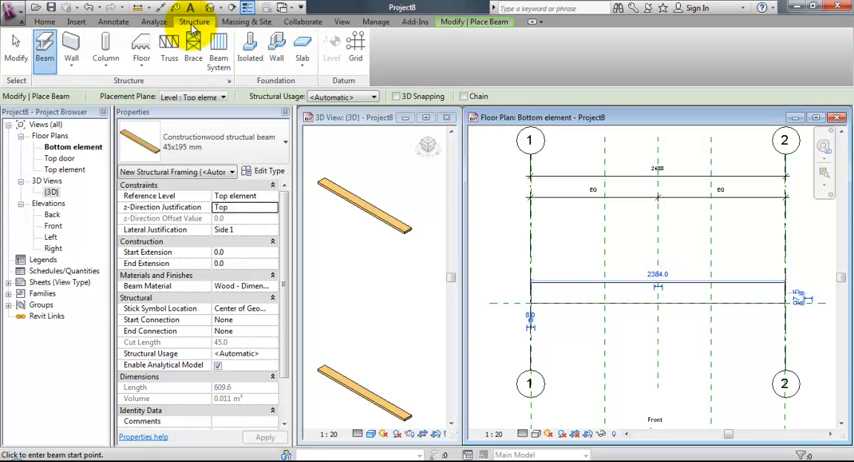
mouse_move(104, 42)
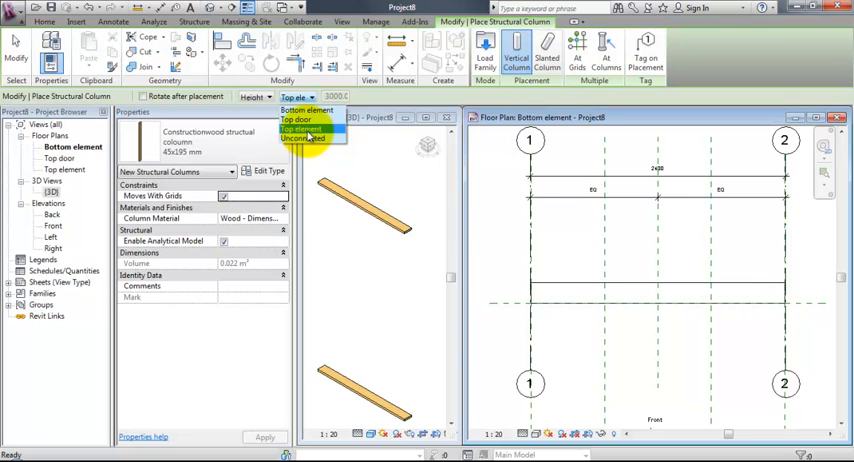
Place a timber column at the wall's left end, reaching up to Top element.
left_click(305, 127)
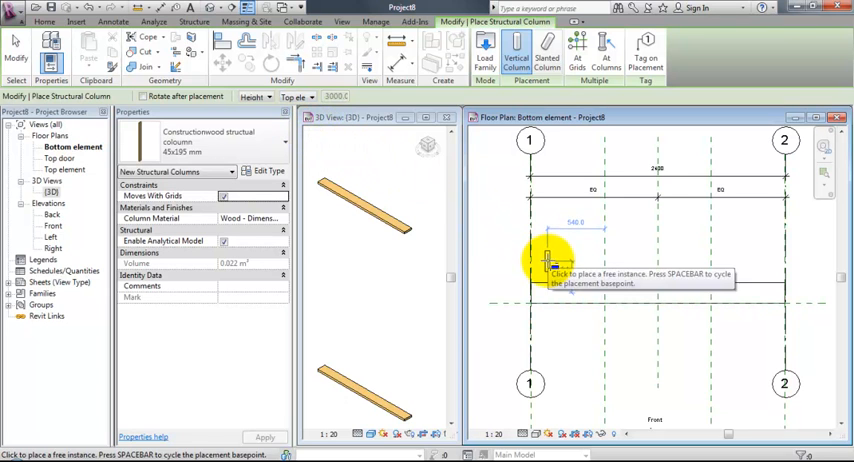
left_click(588, 250)
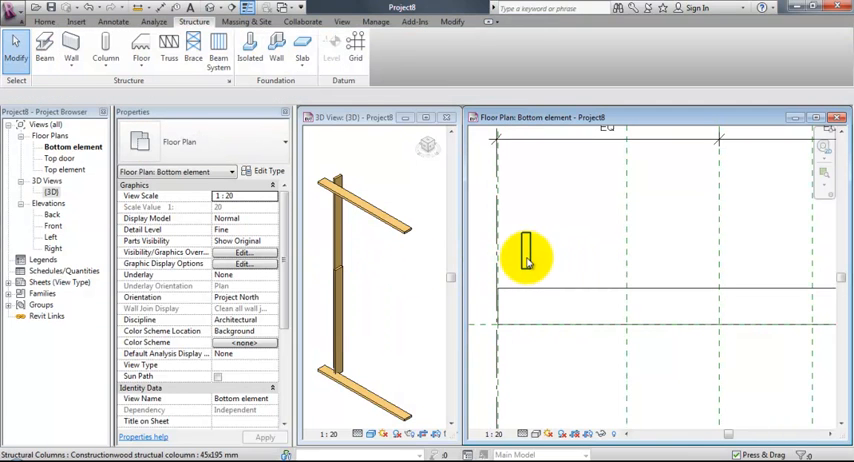
Select the left post and give it a base offset of 45 and top offset of -45.
left_click(524, 253)
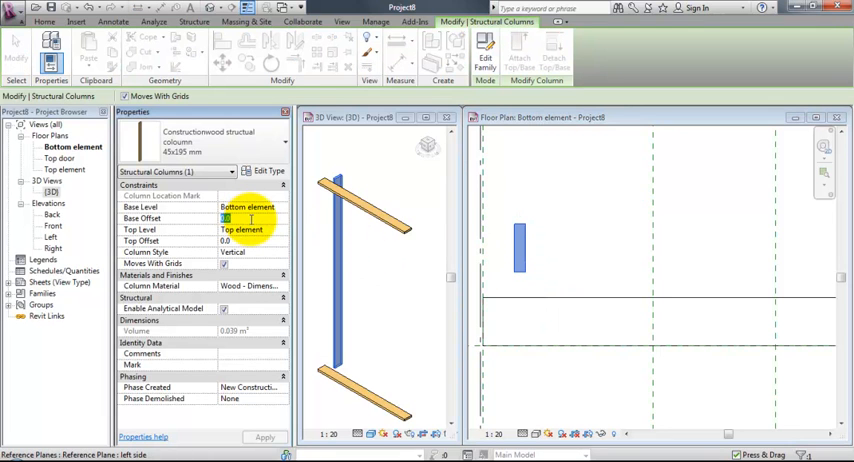
type("45")
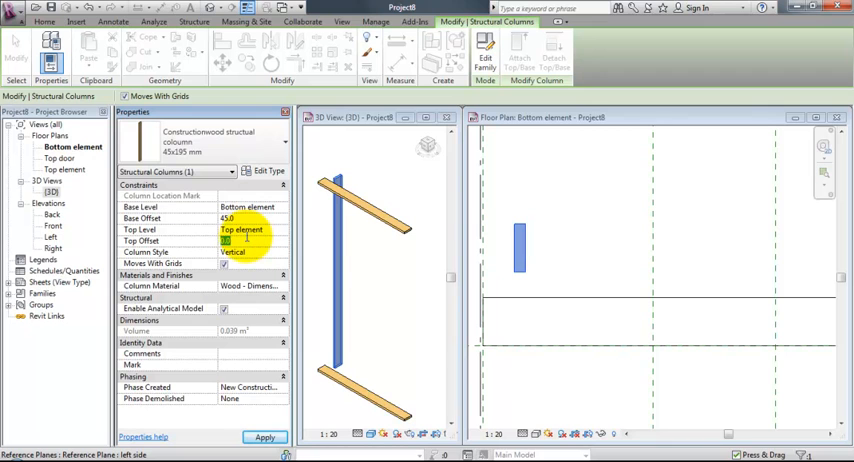
type("-45.0")
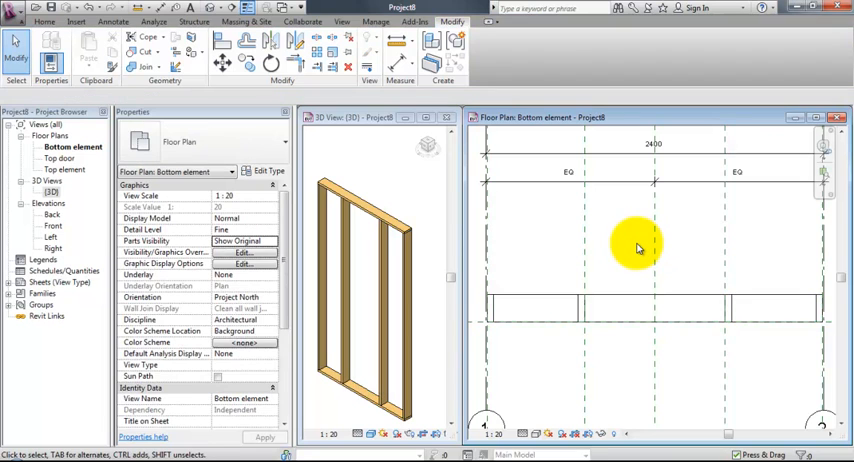
mouse_move(377, 140)
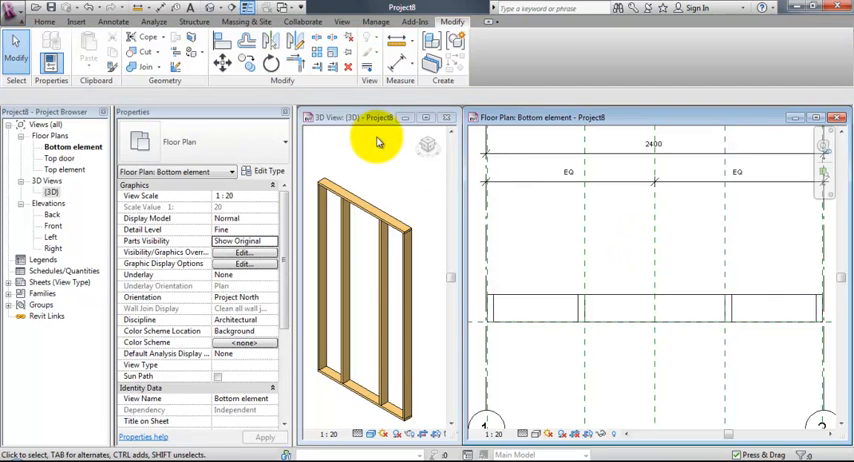
Draw a timber header on the Top door level, ending at the right doorside plane.
left_click(194, 21)
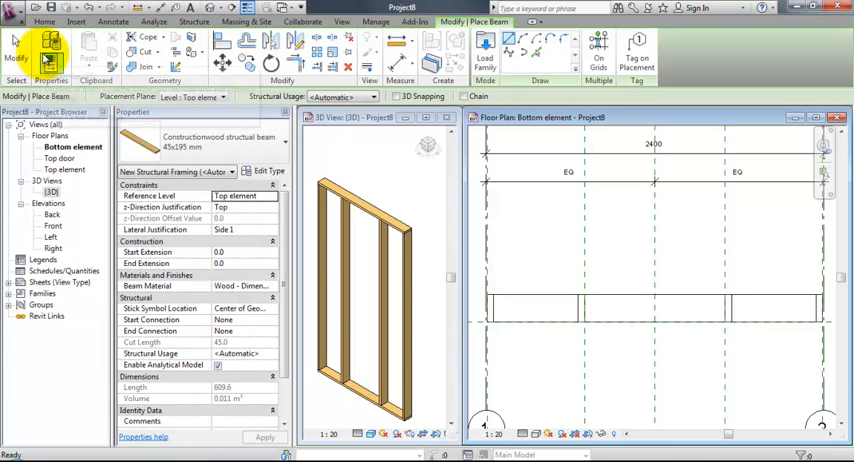
mouse_move(242, 92)
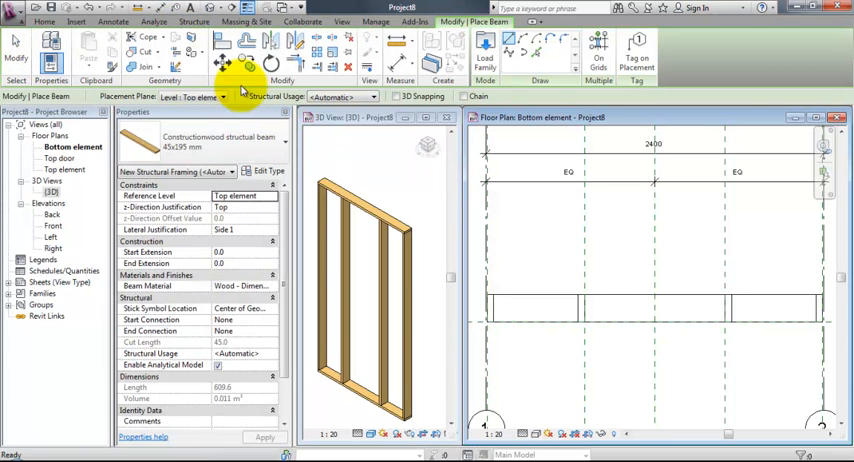
left_click(195, 96)
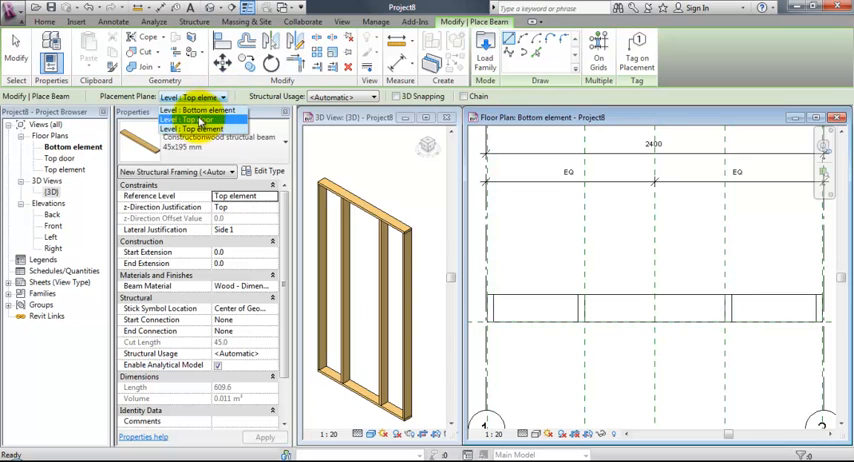
left_click(203, 127)
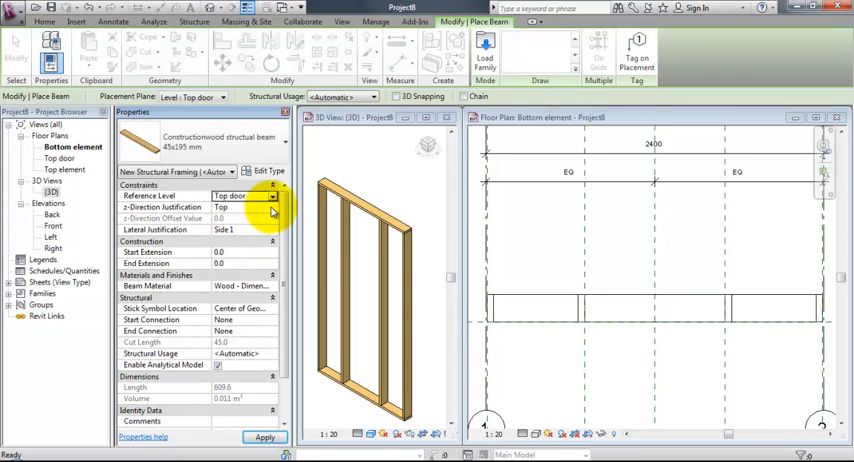
left_click(225, 208)
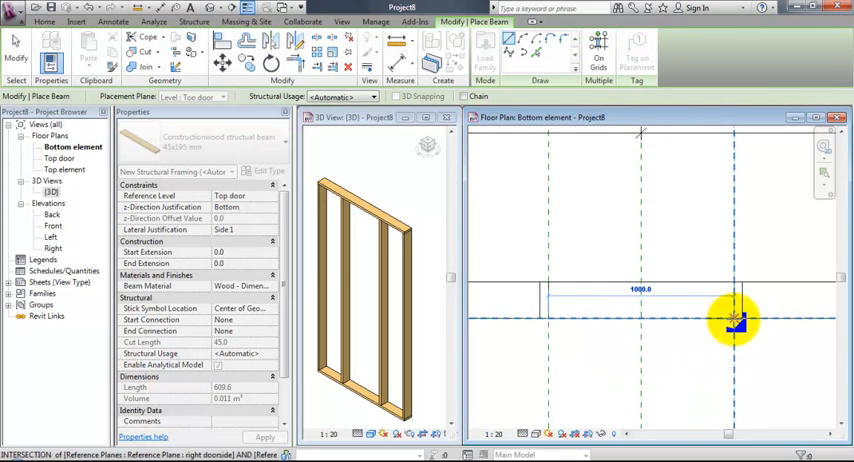
left_click(735, 320)
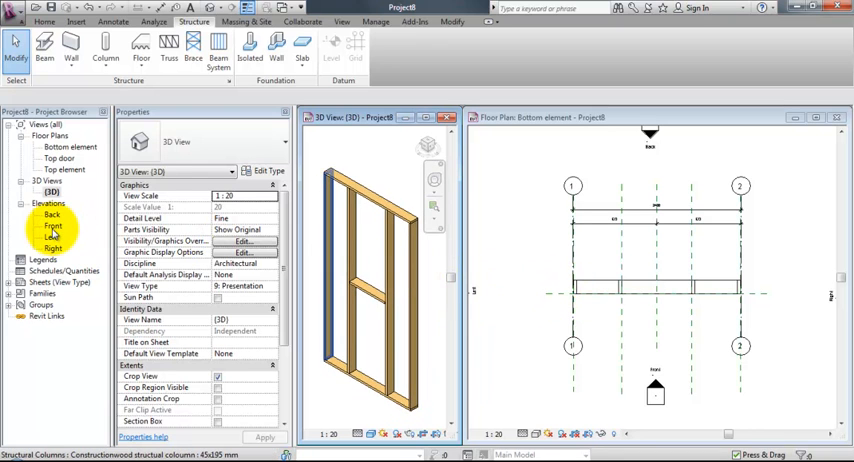
From the Front elevation, start an in-place Walls component and type 'Mem' as its name.
double_click(52, 225)
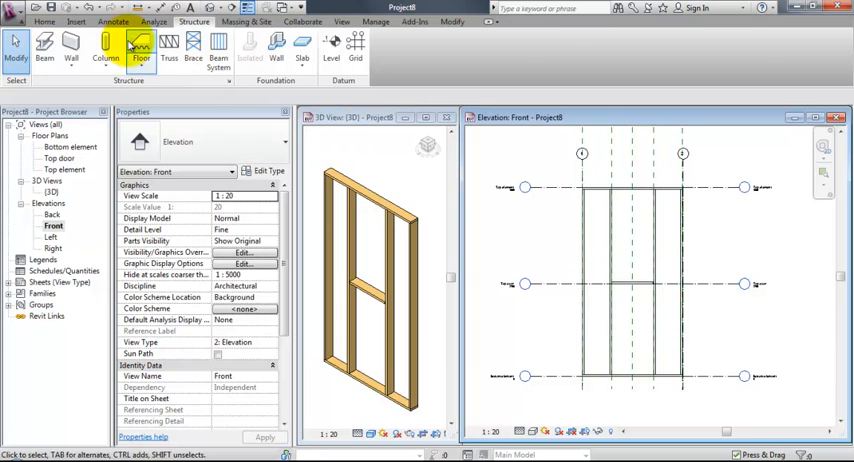
left_click(44, 21)
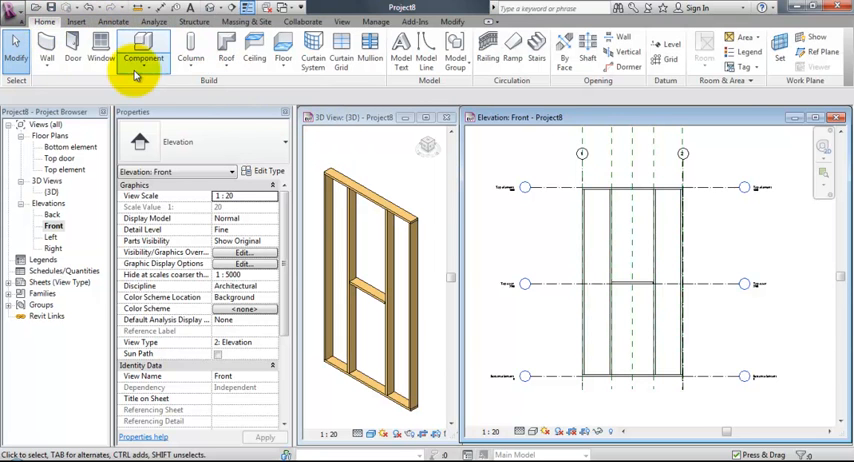
left_click(143, 48)
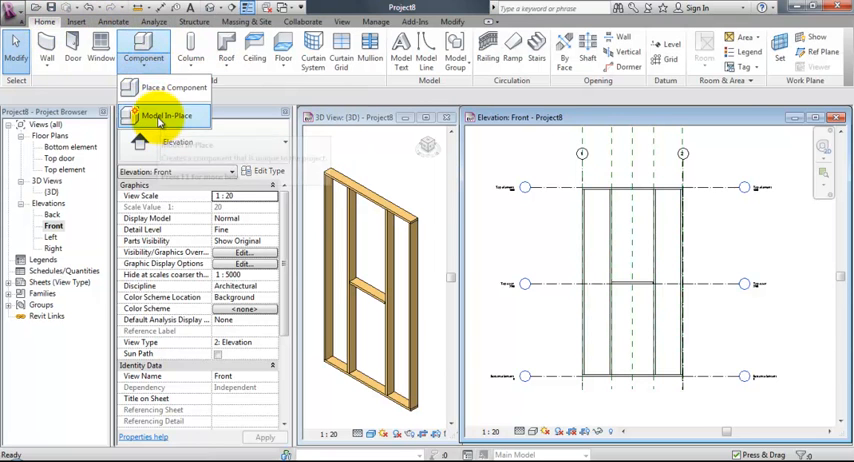
left_click(162, 115)
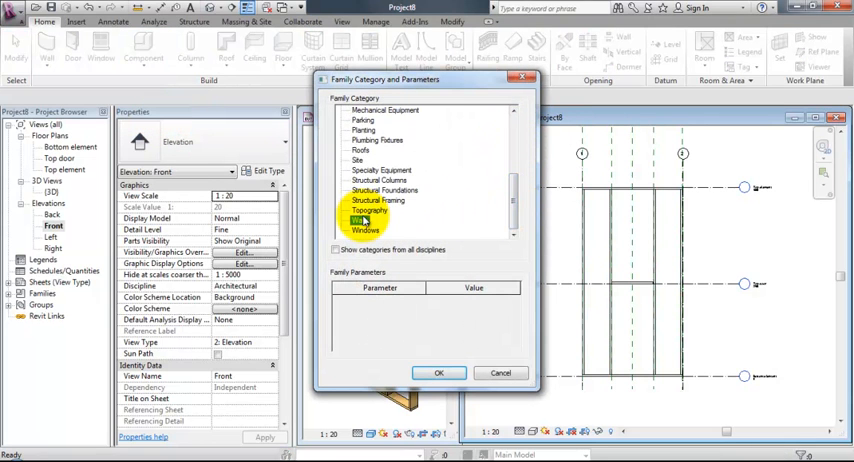
left_click(438, 372)
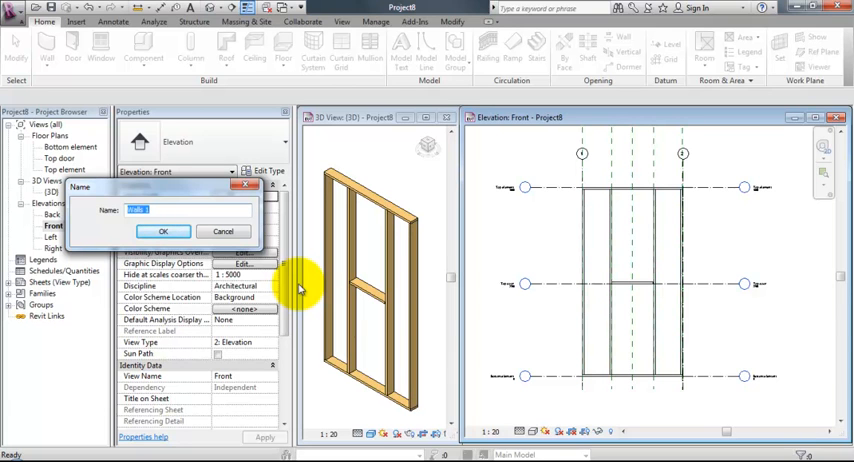
type("Mem")
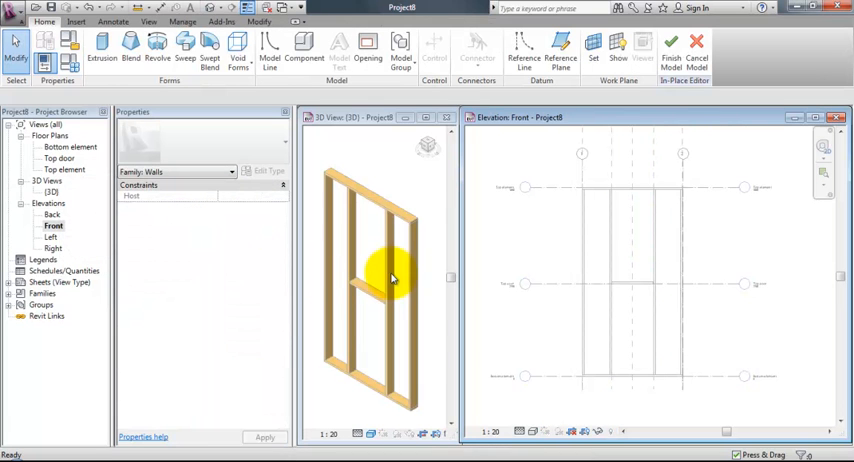
mouse_move(380, 262)
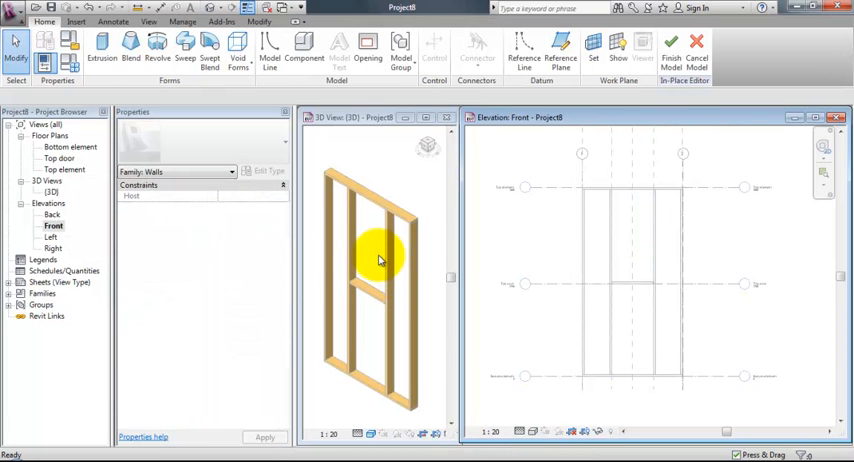
Start an extrusion with Reference Plane : Frontelement as its work plane.
left_click(103, 47)
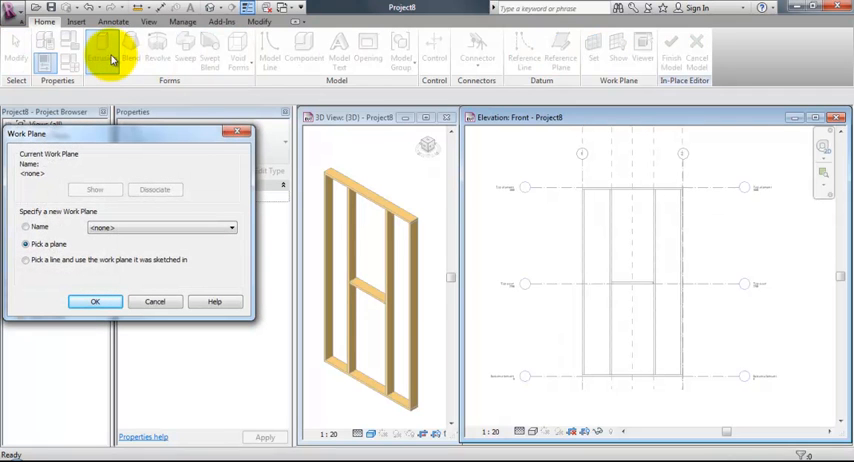
left_click(230, 228)
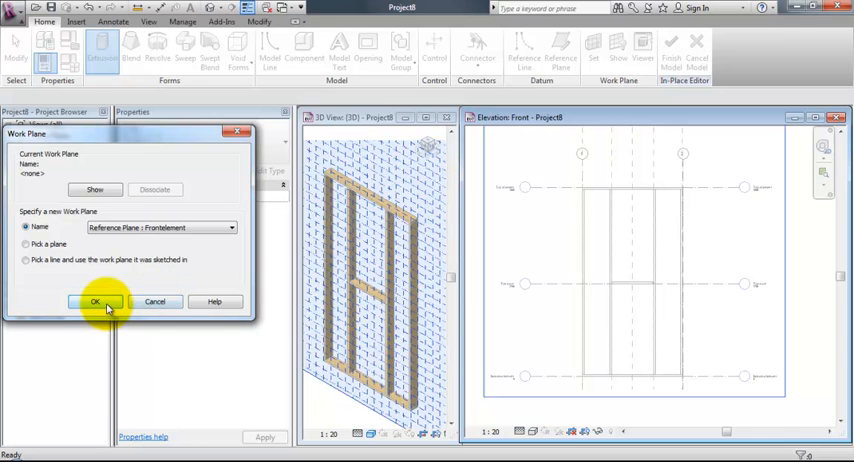
left_click(95, 301)
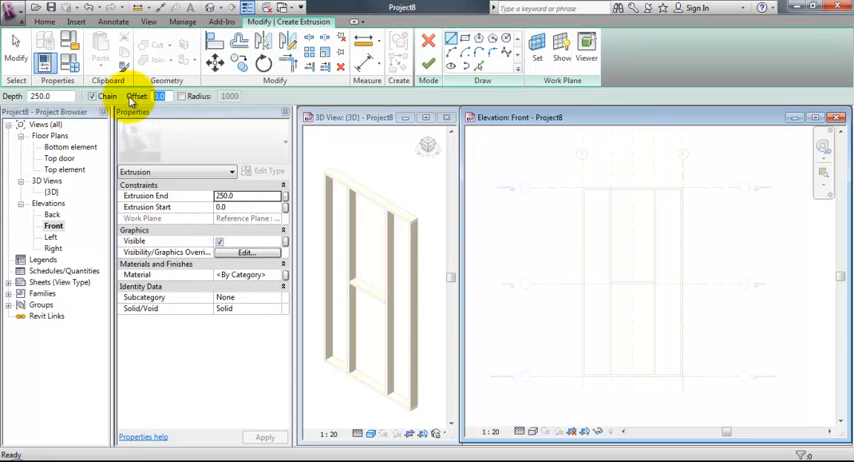
Draw a rectangle with a 500 offset around the whole timber frame.
type("500.0")
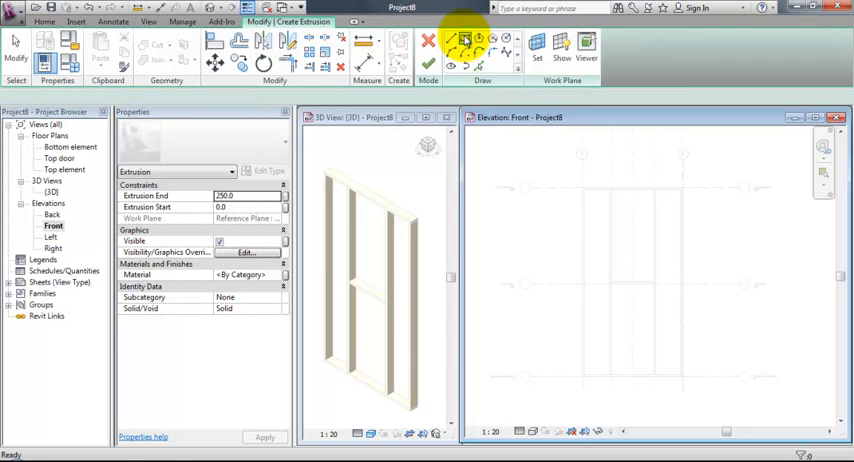
left_click(463, 39)
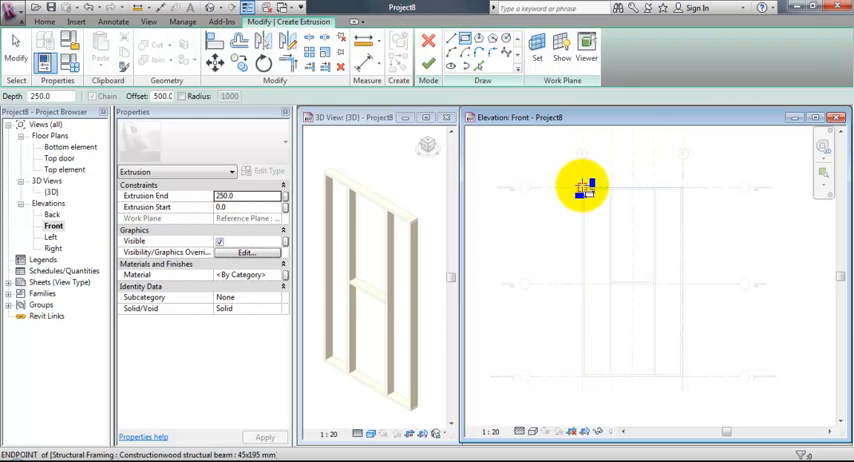
left_click_drag(585, 185, 680, 383)
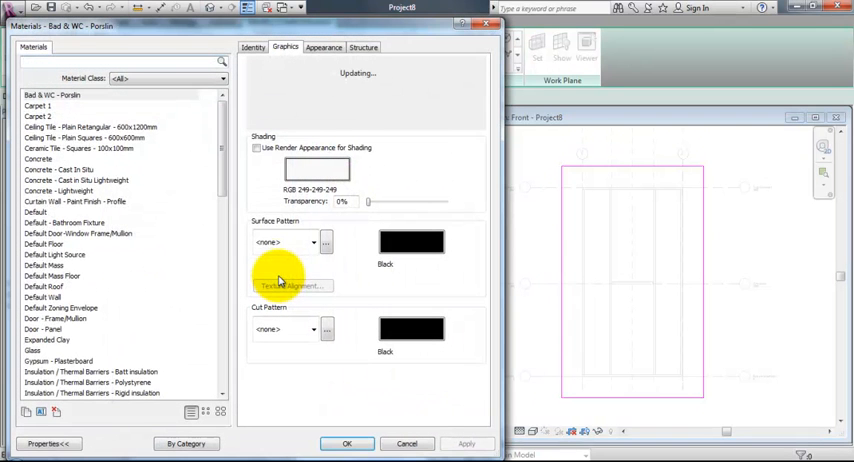
Assign Vapour / Moisture Barriers - Damp-proofing, shaded RGB 6-139-249 at 70% transparency.
scroll("down", 3)
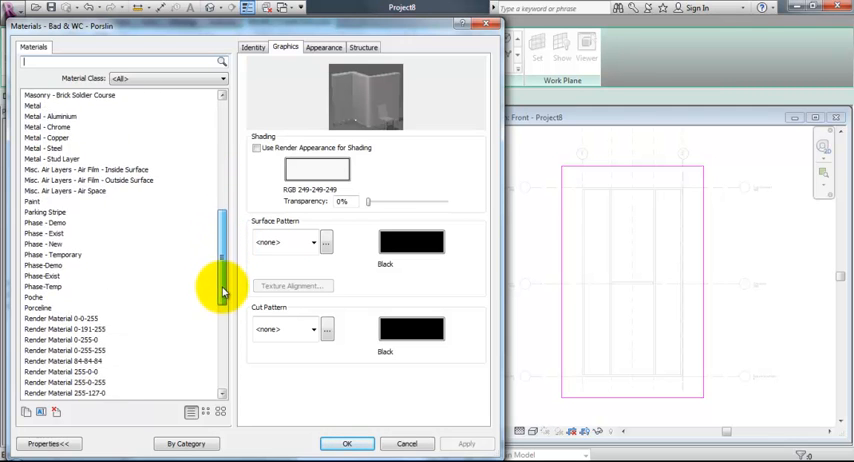
scroll("down", 3)
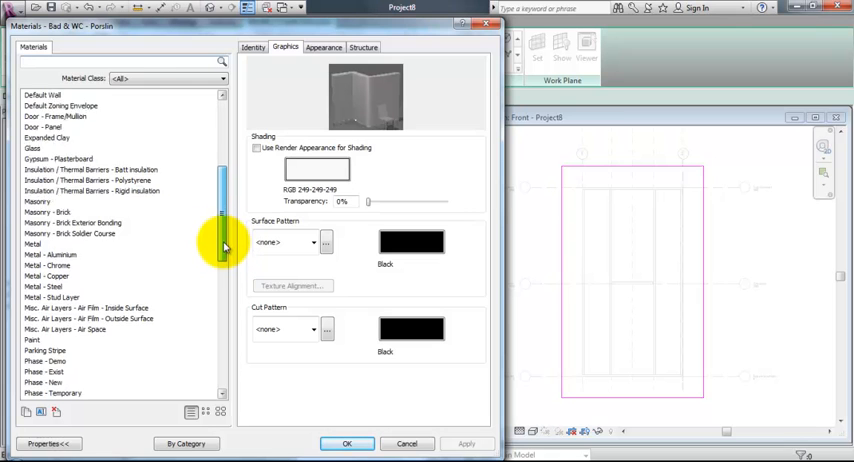
left_click_drag(222, 240, 222, 175)
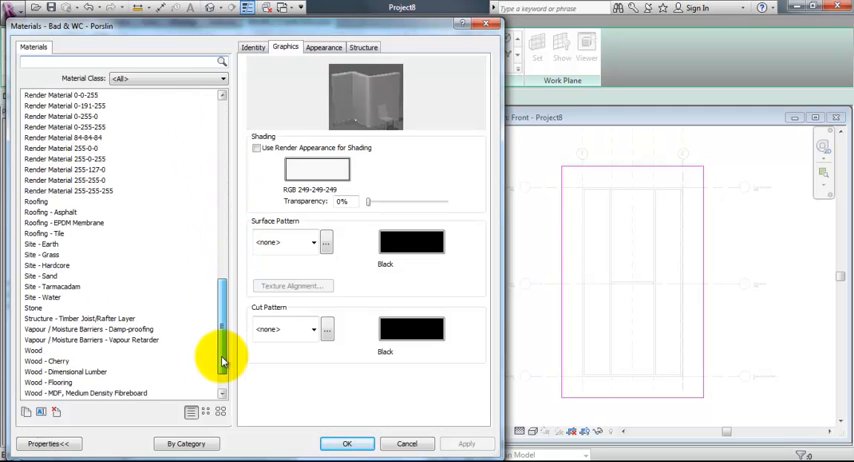
scroll("down", 3)
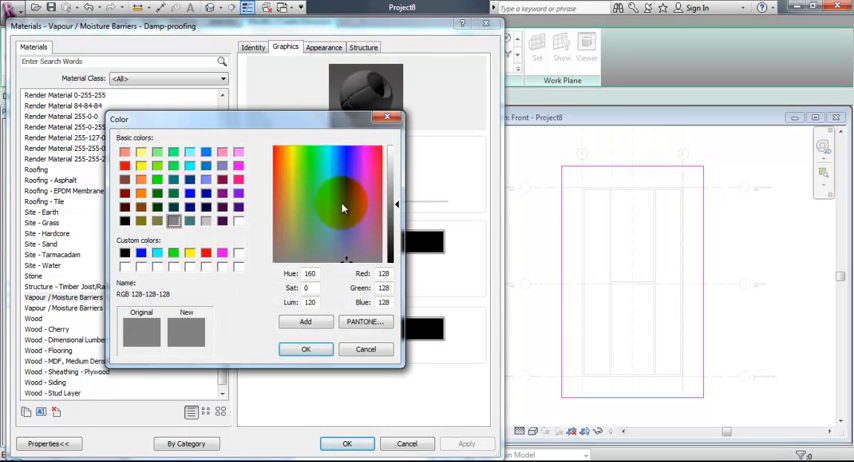
left_click(343, 155)
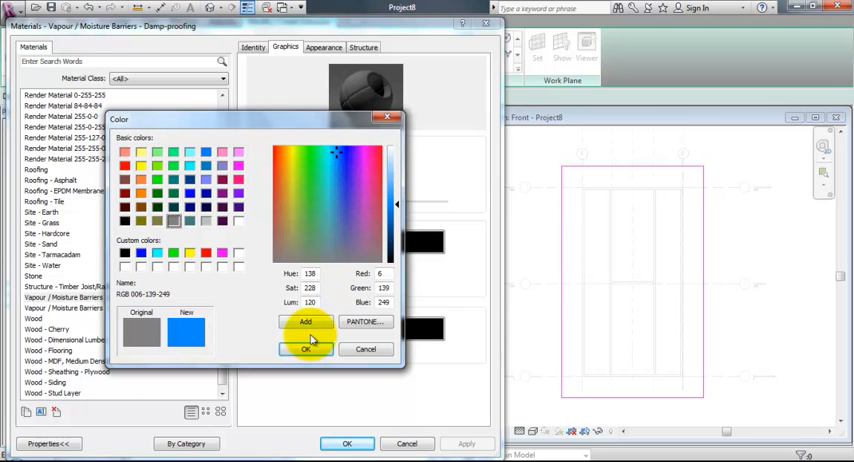
left_click(306, 349)
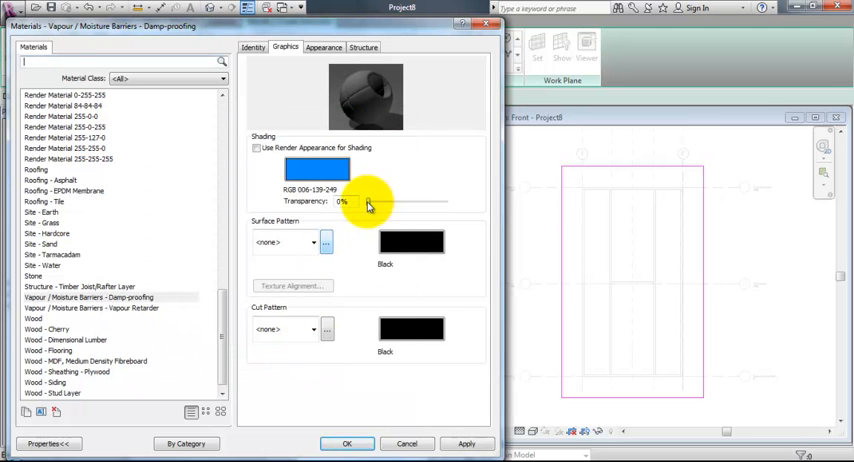
left_click_drag(365, 201, 420, 201)
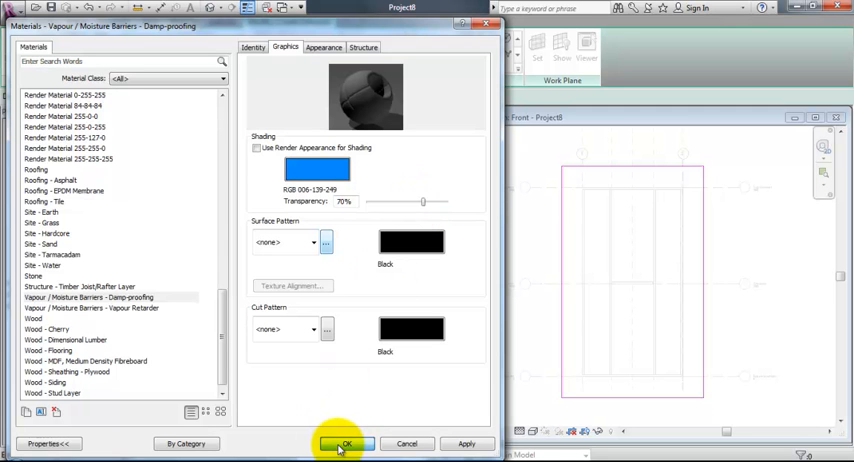
left_click(344, 443)
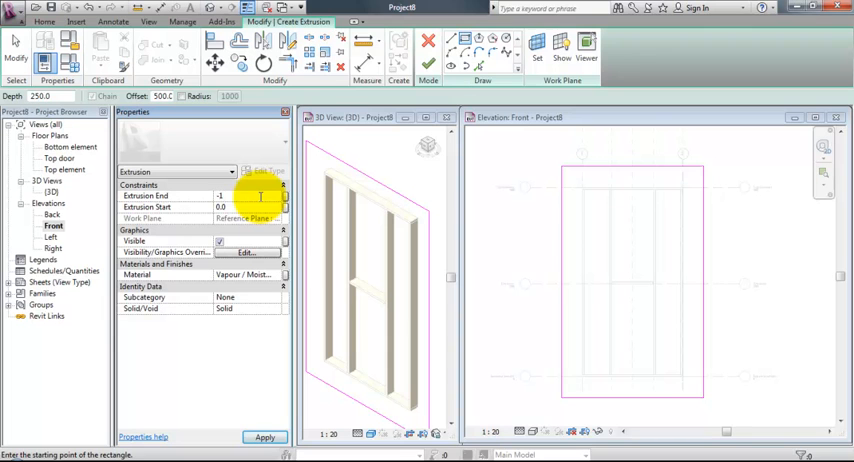
Finish the membrane sketch and the in-place model as a 1 mm sheet.
left_click(264, 437)
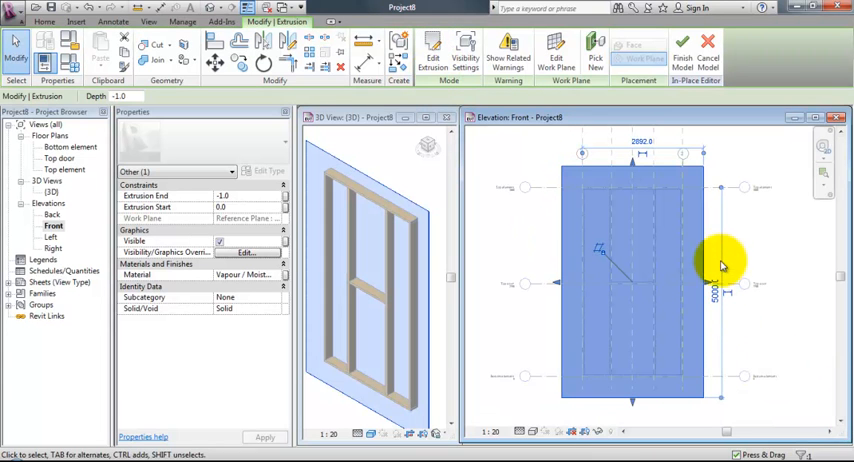
mouse_move(681, 57)
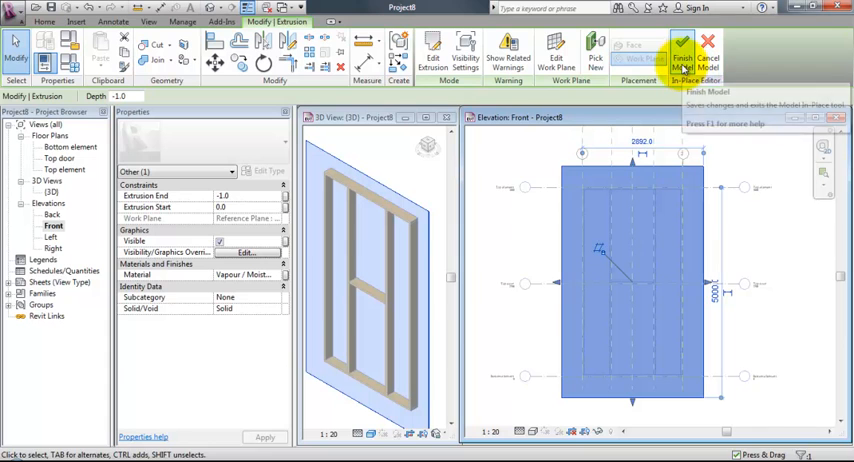
left_click(682, 47)
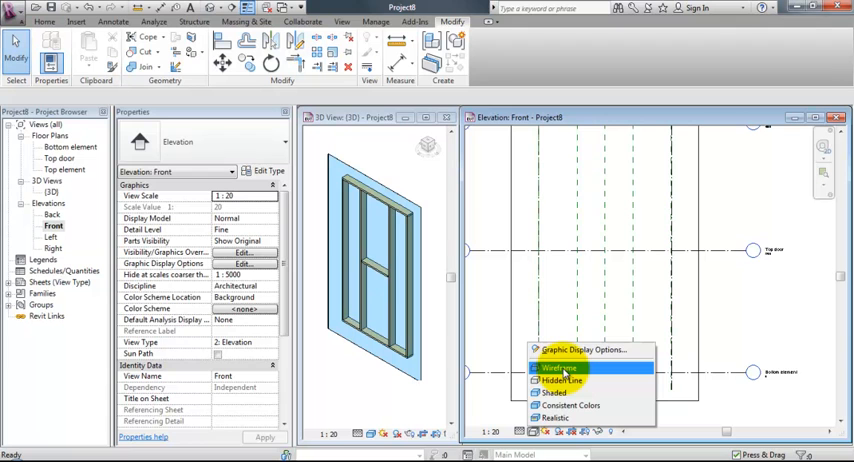
Show the front elevation in wireframe and open the Bottom element floor plan.
left_click(565, 380)
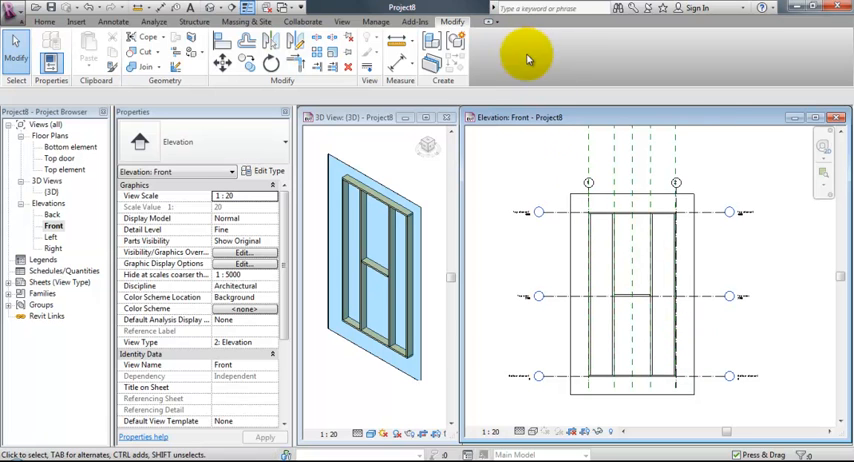
left_click(342, 21)
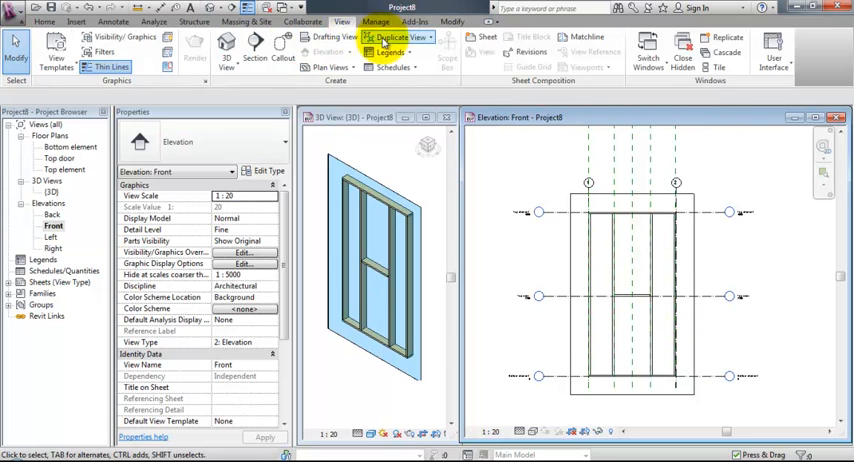
left_click(648, 52)
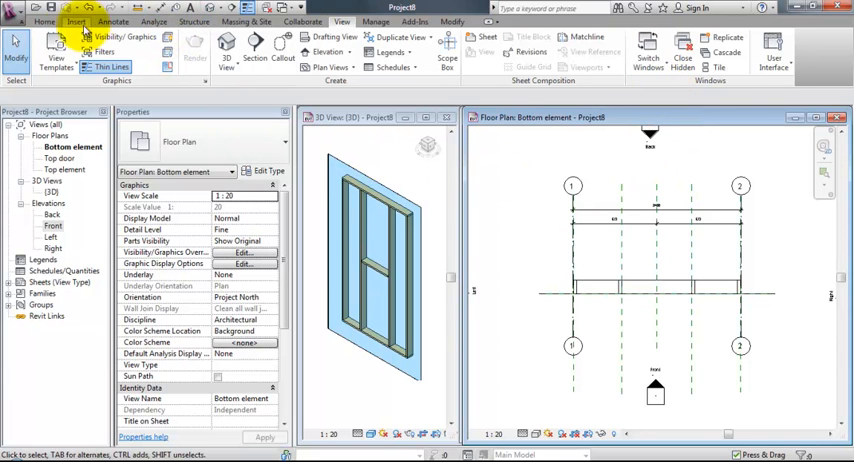
left_click(44, 21)
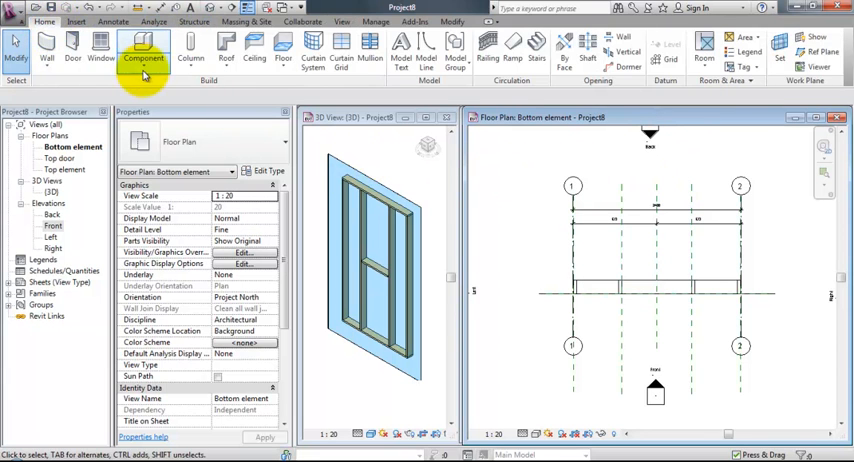
left_click(195, 21)
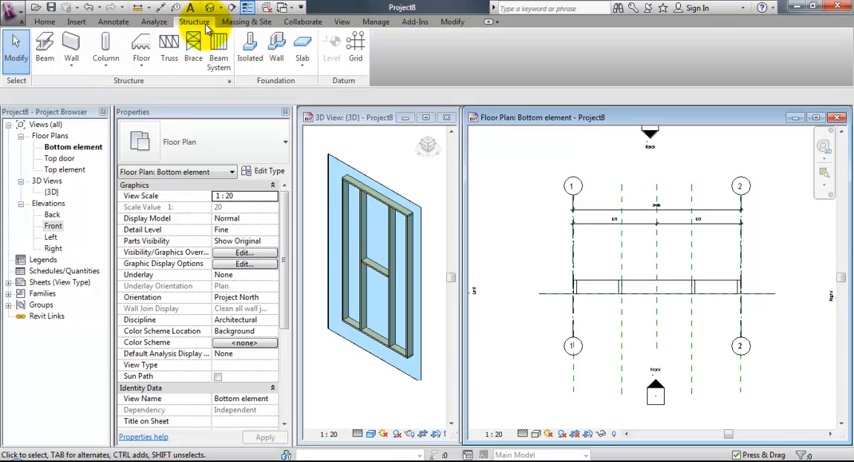
Draw a 45x45 mm beam, Bottom and Side 2 justified, from grid 1 to grid 2.
left_click(44, 45)
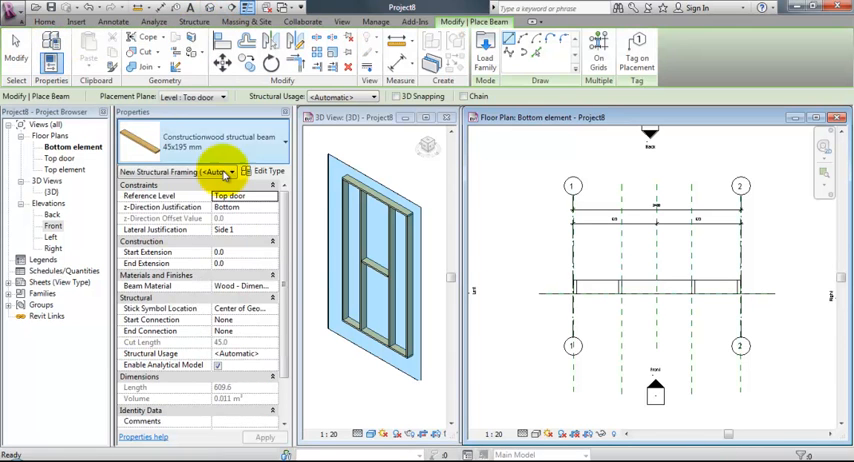
left_click(200, 177)
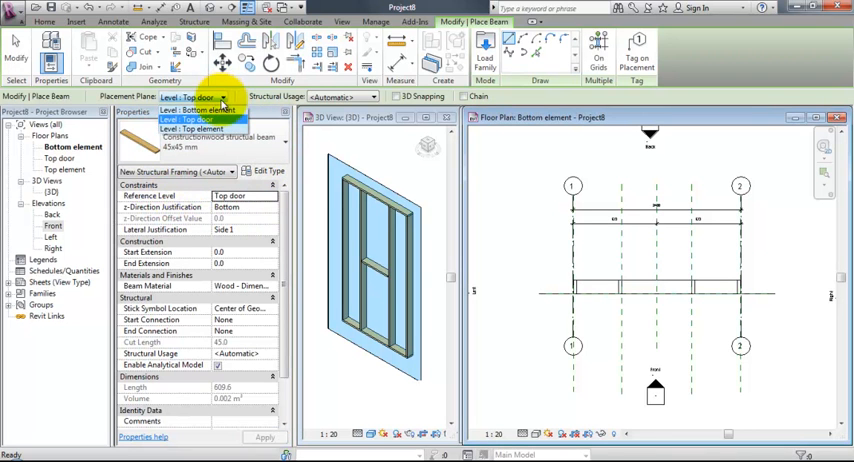
left_click(197, 110)
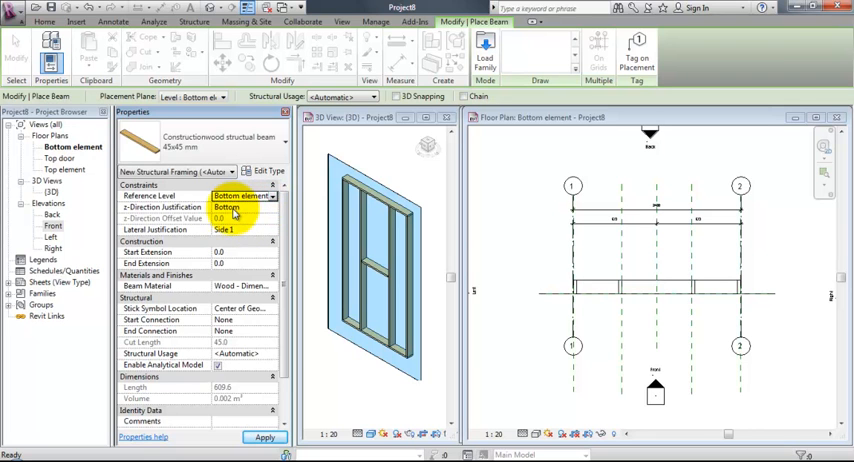
left_click(245, 229)
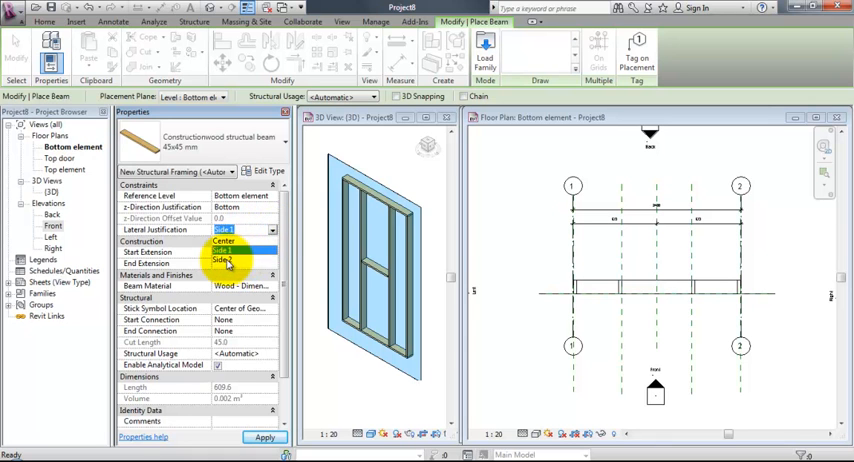
left_click(222, 259)
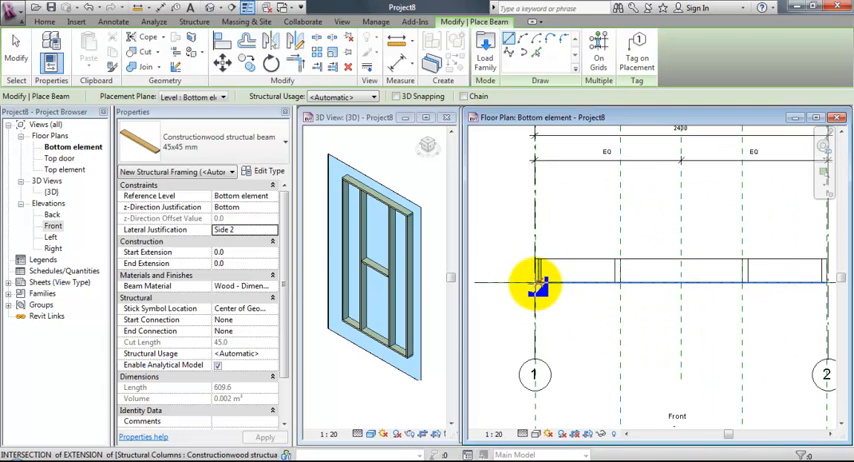
left_click_drag(540, 287, 795, 287)
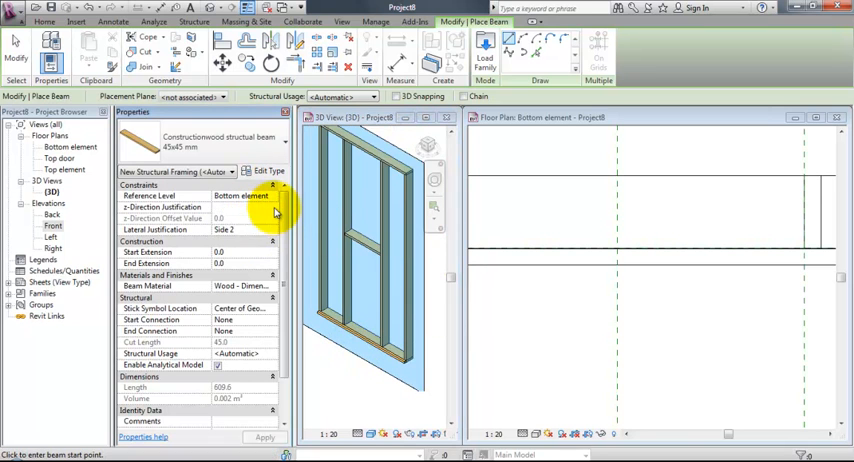
Set the beam z-offset to Other, entering 450 and then 1350 for further battens.
left_click(243, 208)
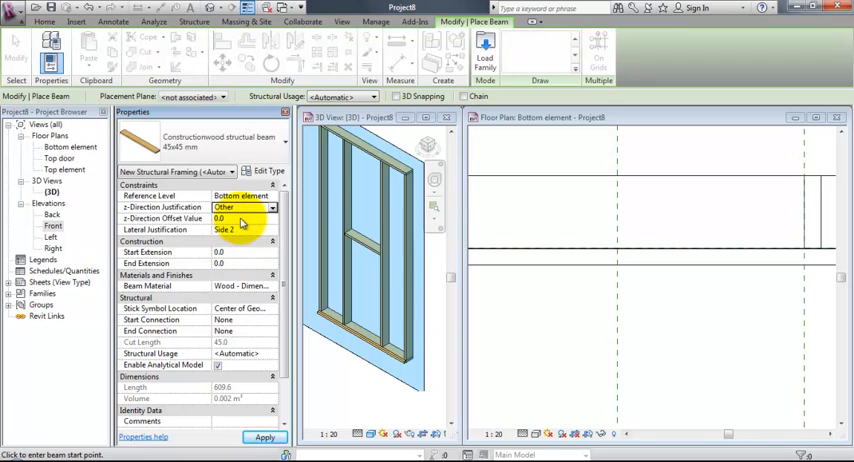
left_click(240, 218)
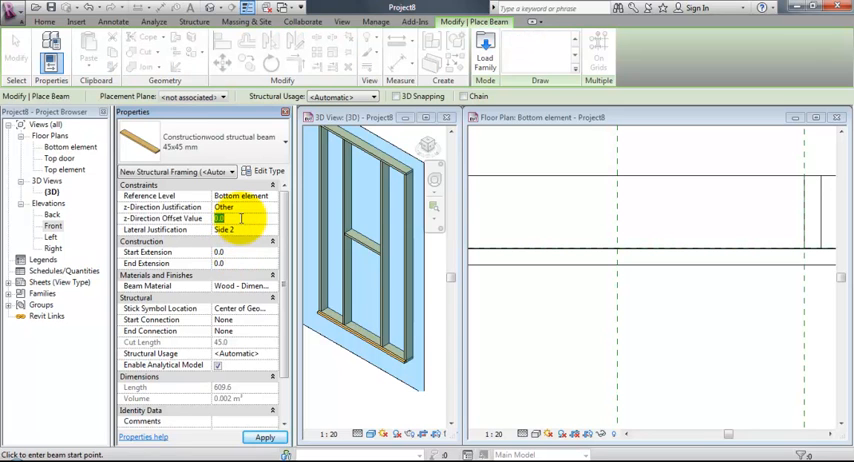
type("450.0")
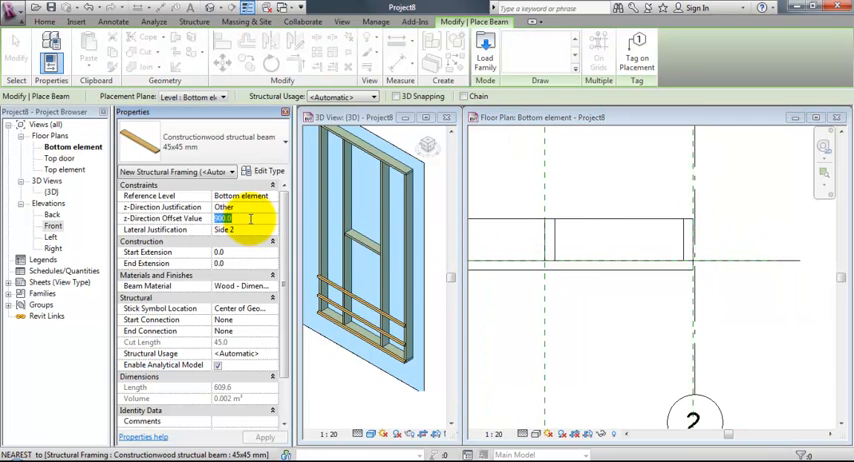
type("1350")
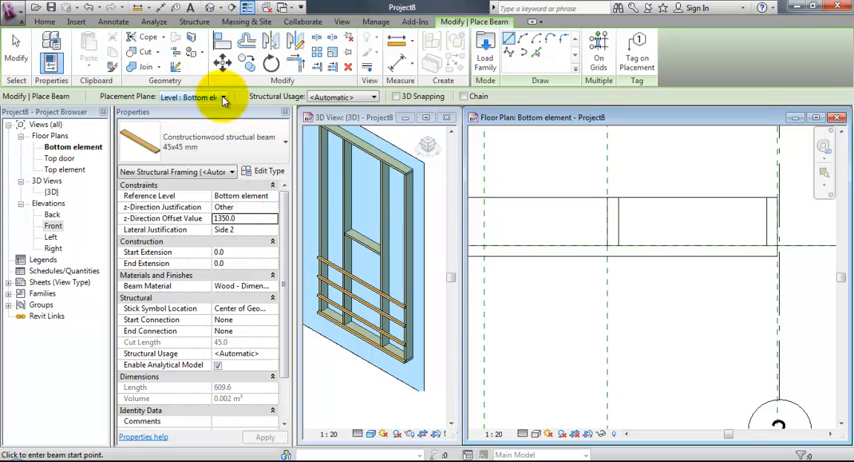
Place a top-justified 45x45 mm batten on the Top element level, starting at grid 1.
left_click(190, 96)
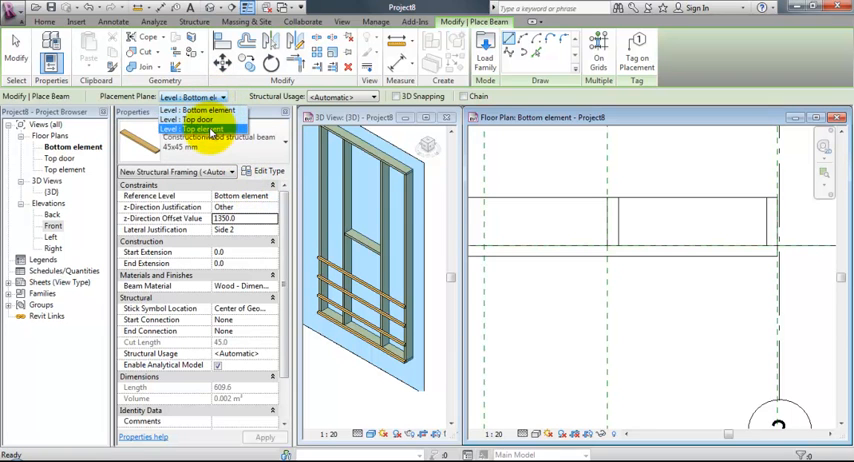
left_click(197, 130)
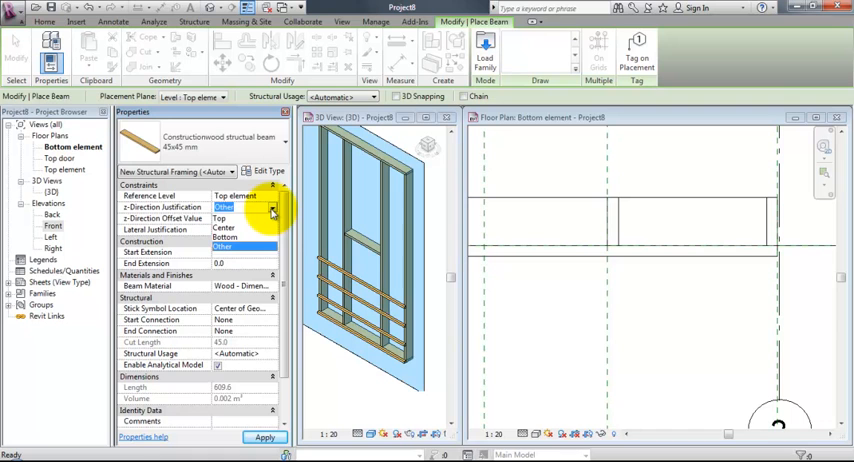
left_click(235, 207)
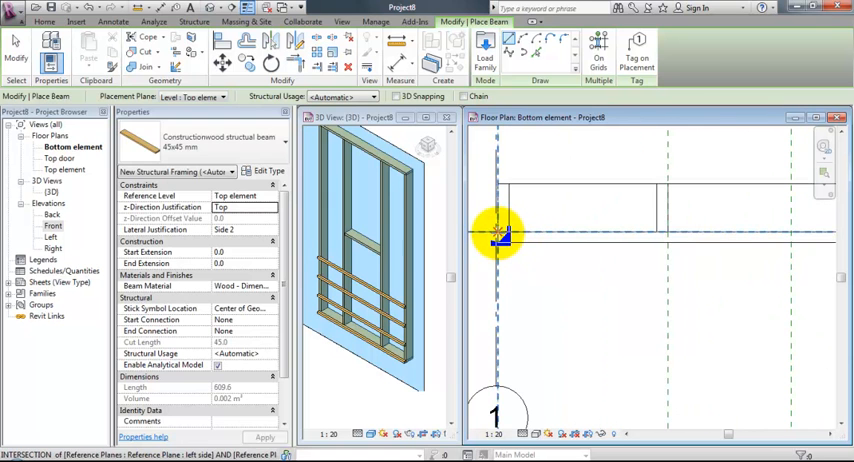
left_click(800, 250)
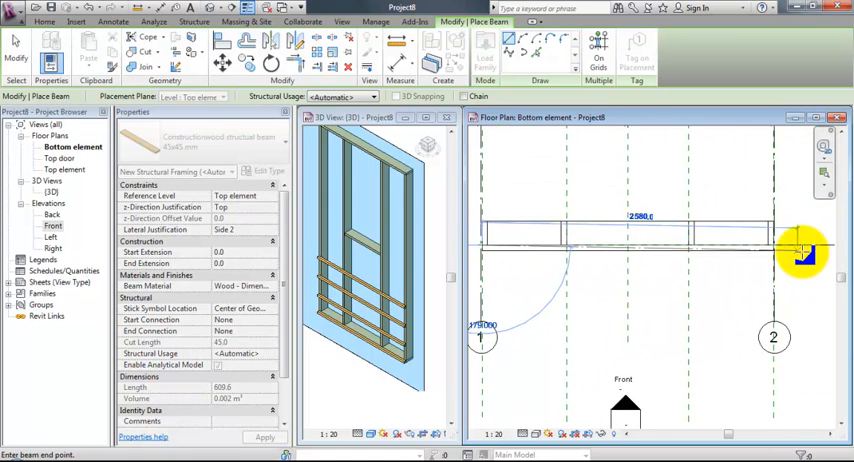
mouse_move(745, 237)
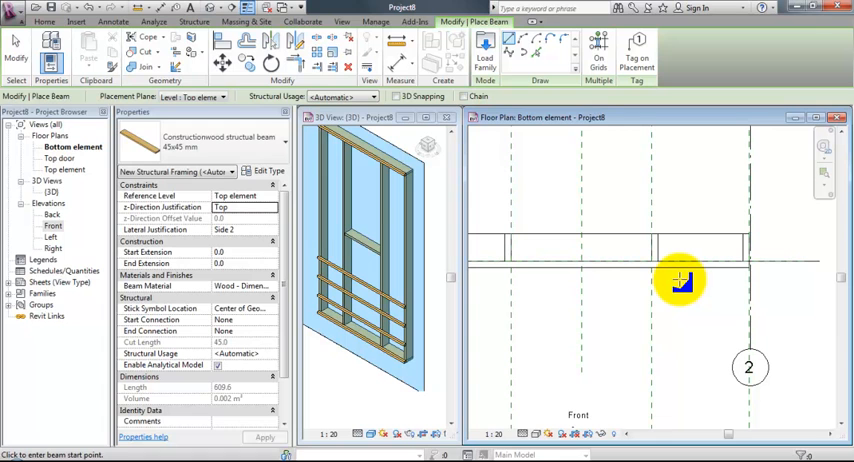
mouse_move(635, 280)
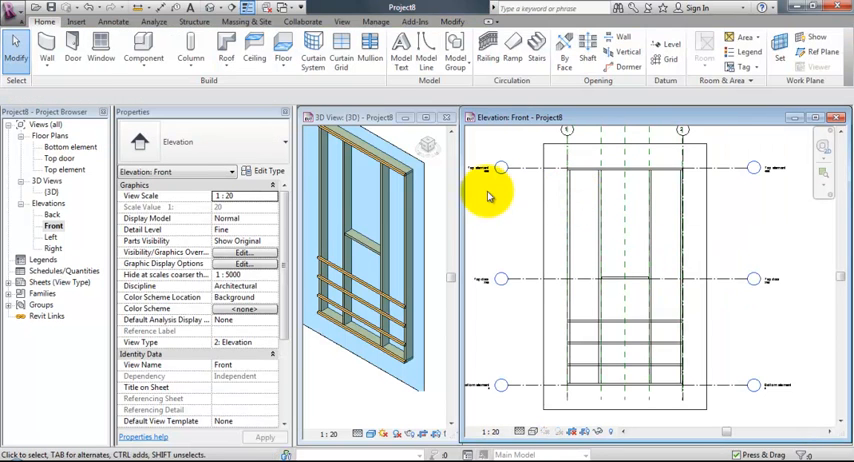
Create an in-place Walls family named 'Insulation 195'.
left_click(143, 48)
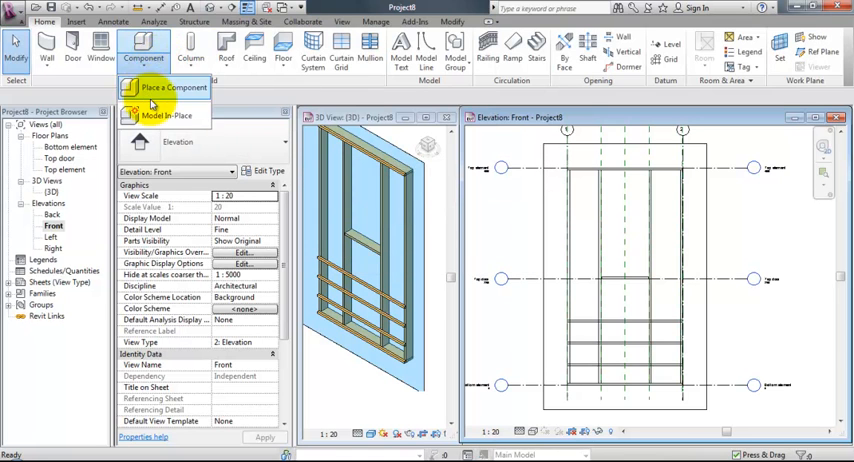
left_click(167, 115)
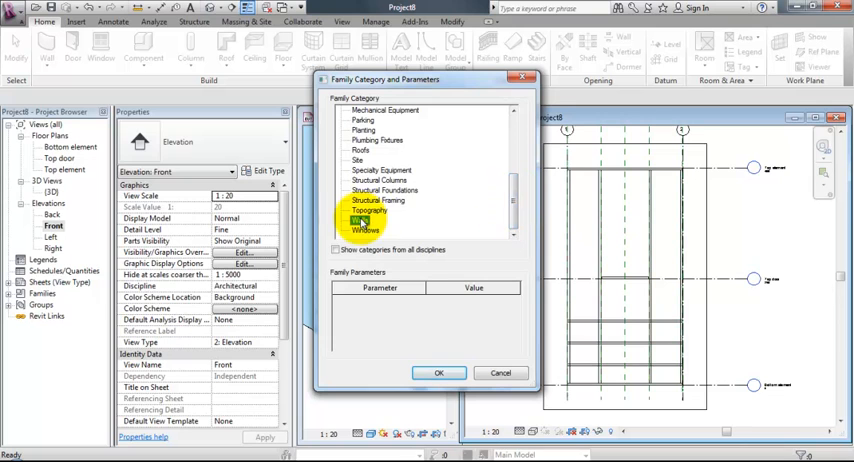
left_click(438, 372)
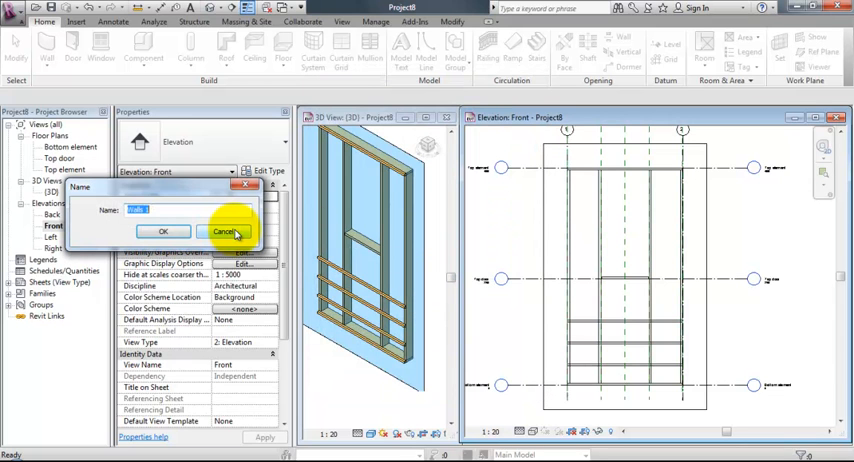
type("Insul")
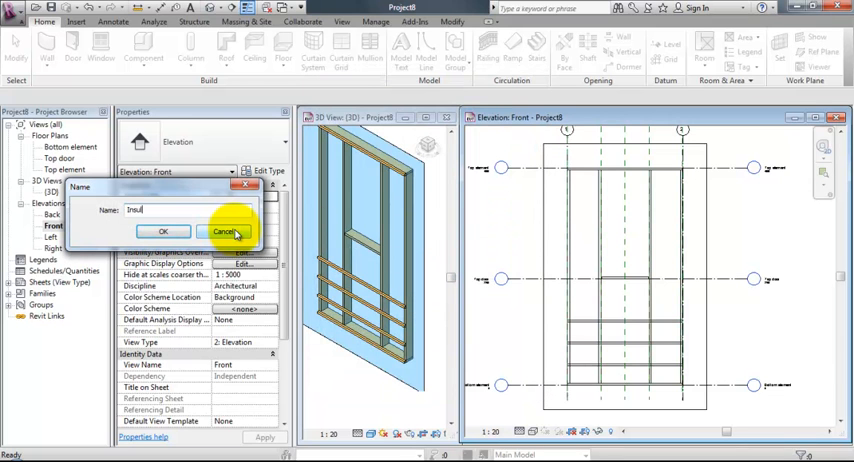
type("ation 195")
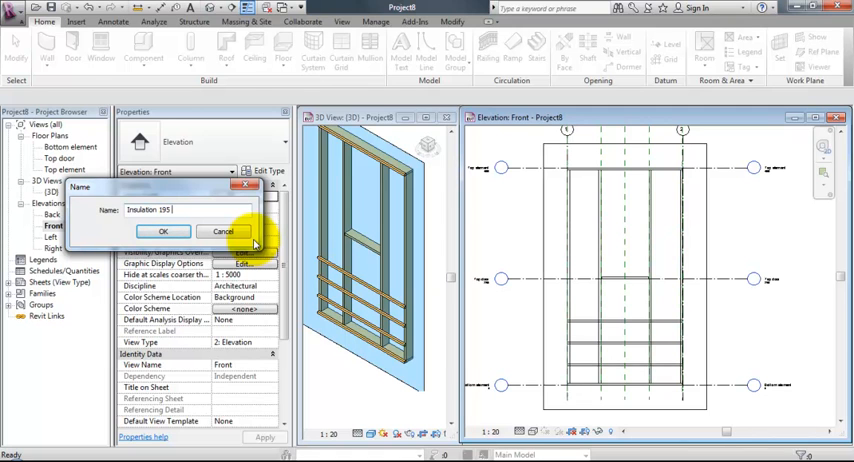
left_click(164, 231)
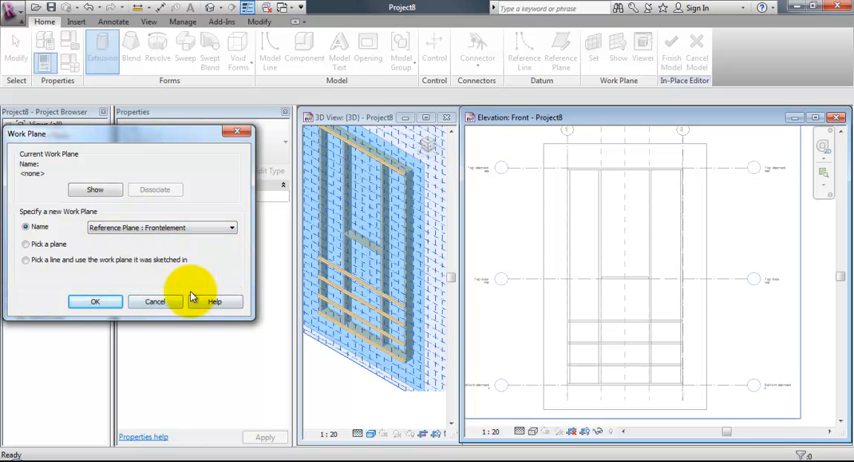
Use Frontelement as work plane, set depth 195, and sketch along a cavity edge.
left_click(94, 301)
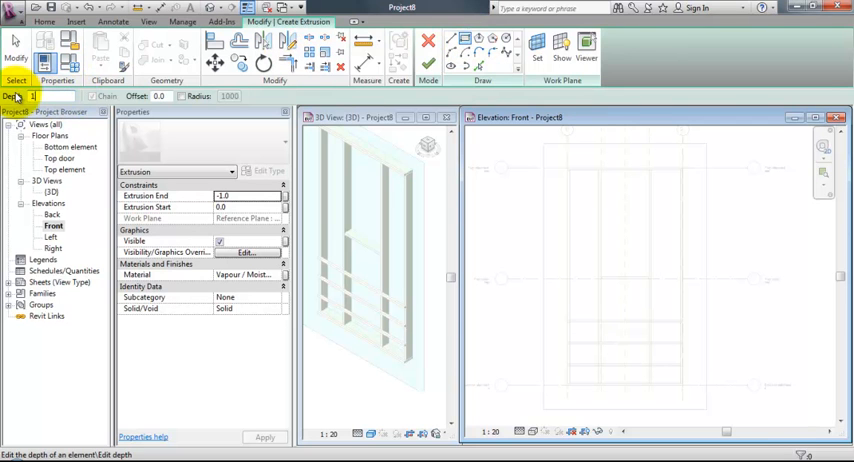
type("195")
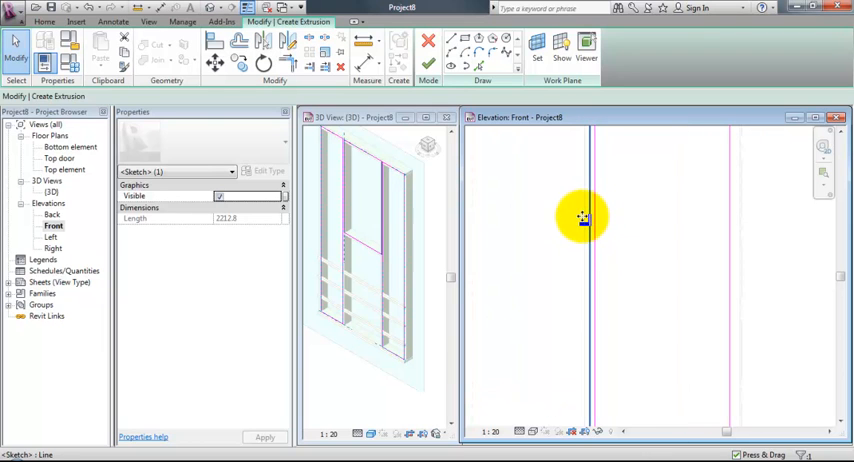
left_click(583, 219)
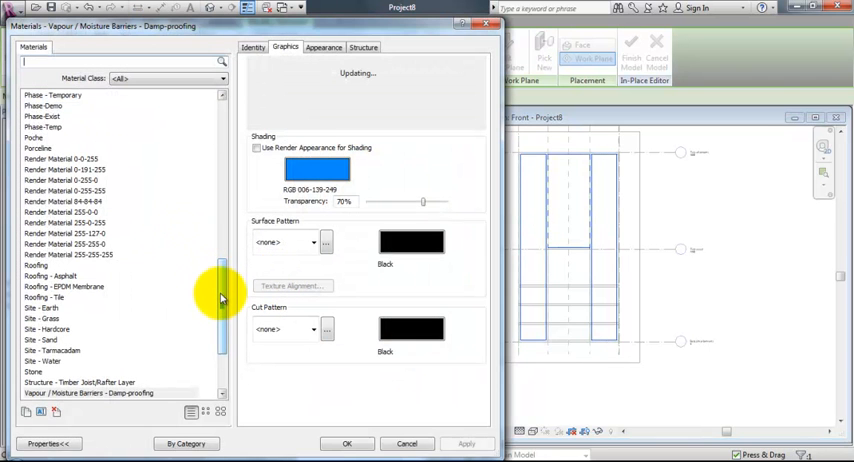
Assign Insulation / Thermal Barriers - Batt insulation to the 195-deep extrusion and finish the in-place model.
scroll("down", 3)
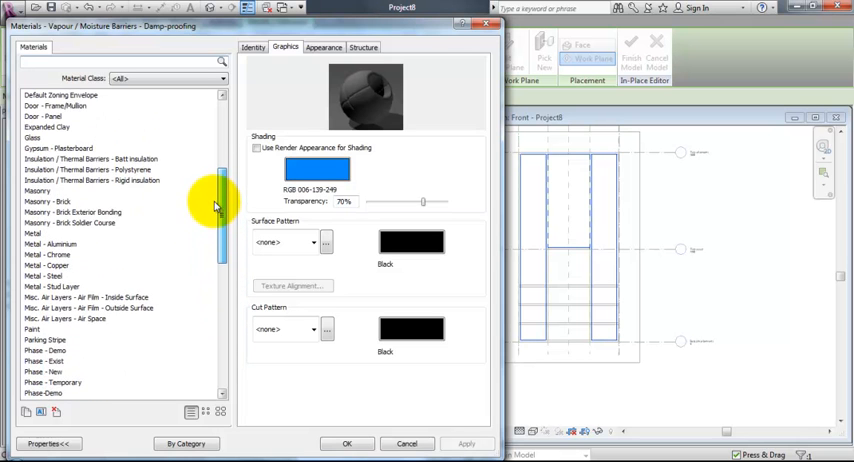
left_click(90, 169)
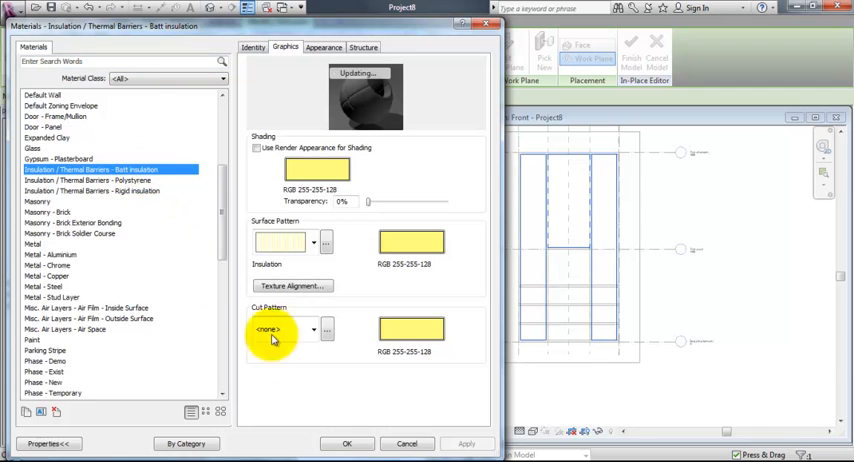
left_click(347, 443)
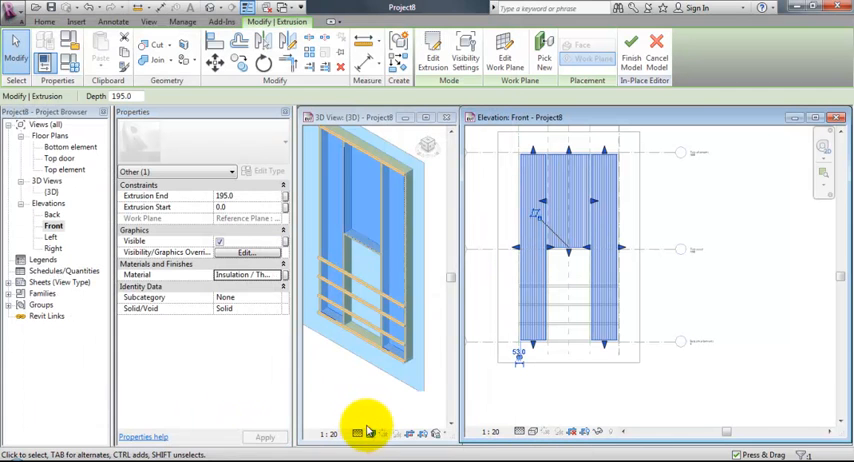
left_click(631, 57)
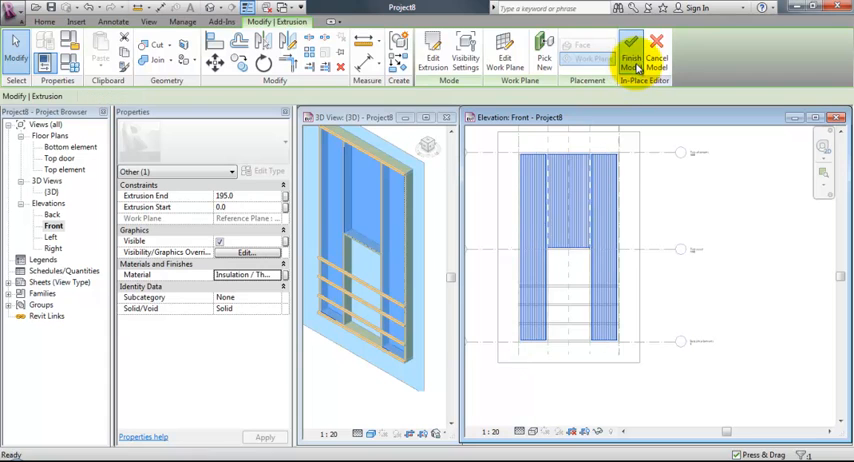